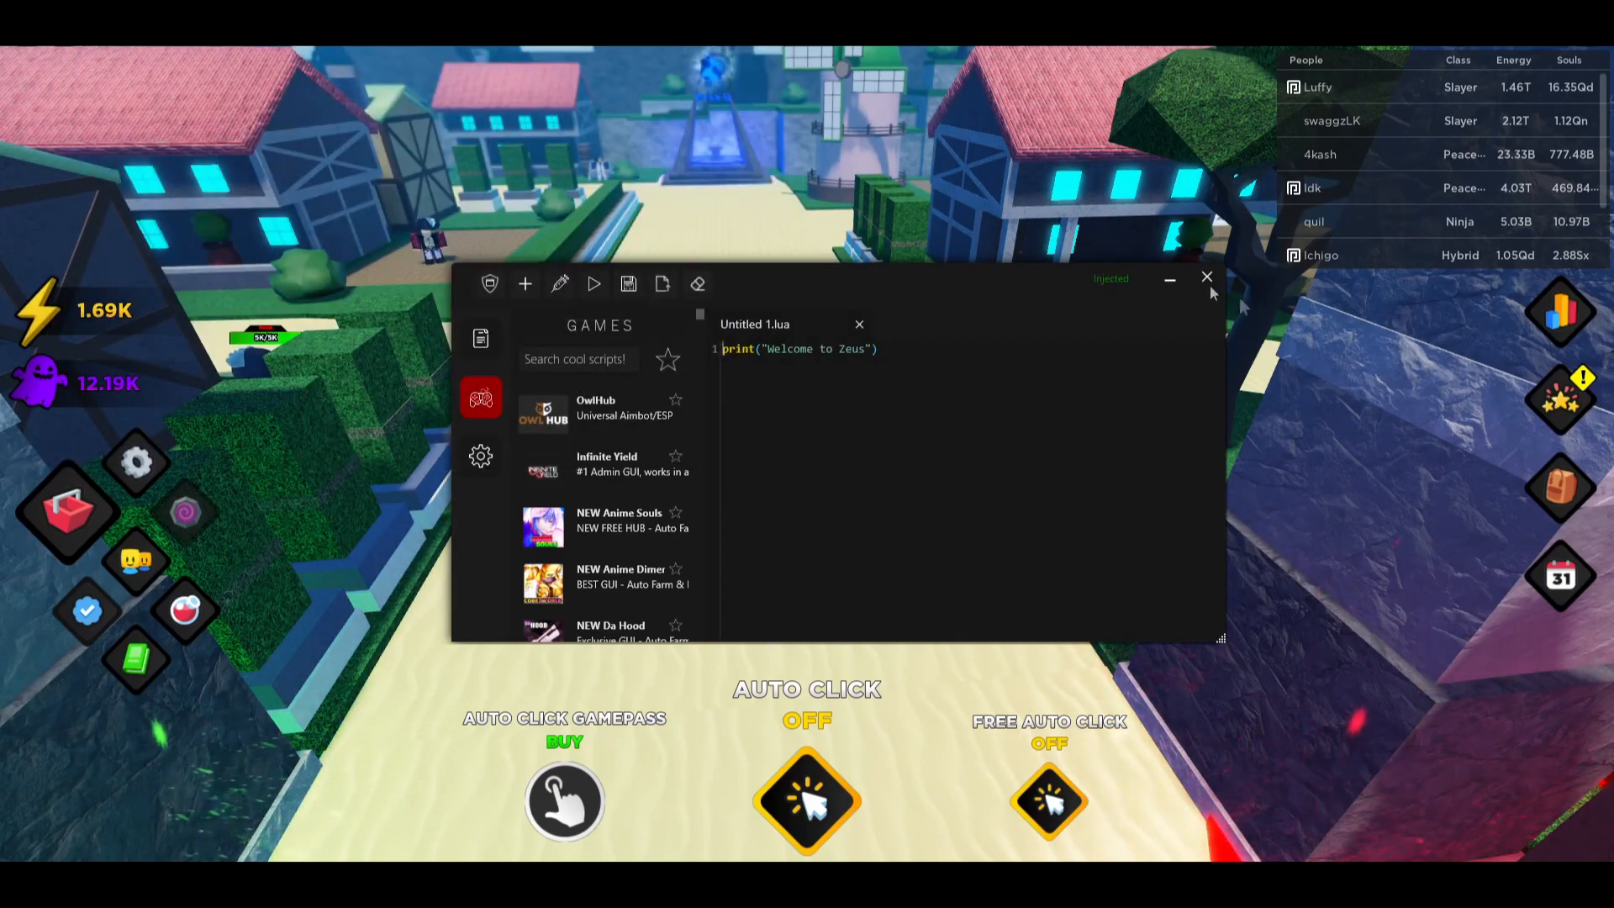
mouse_move(1067, 269)
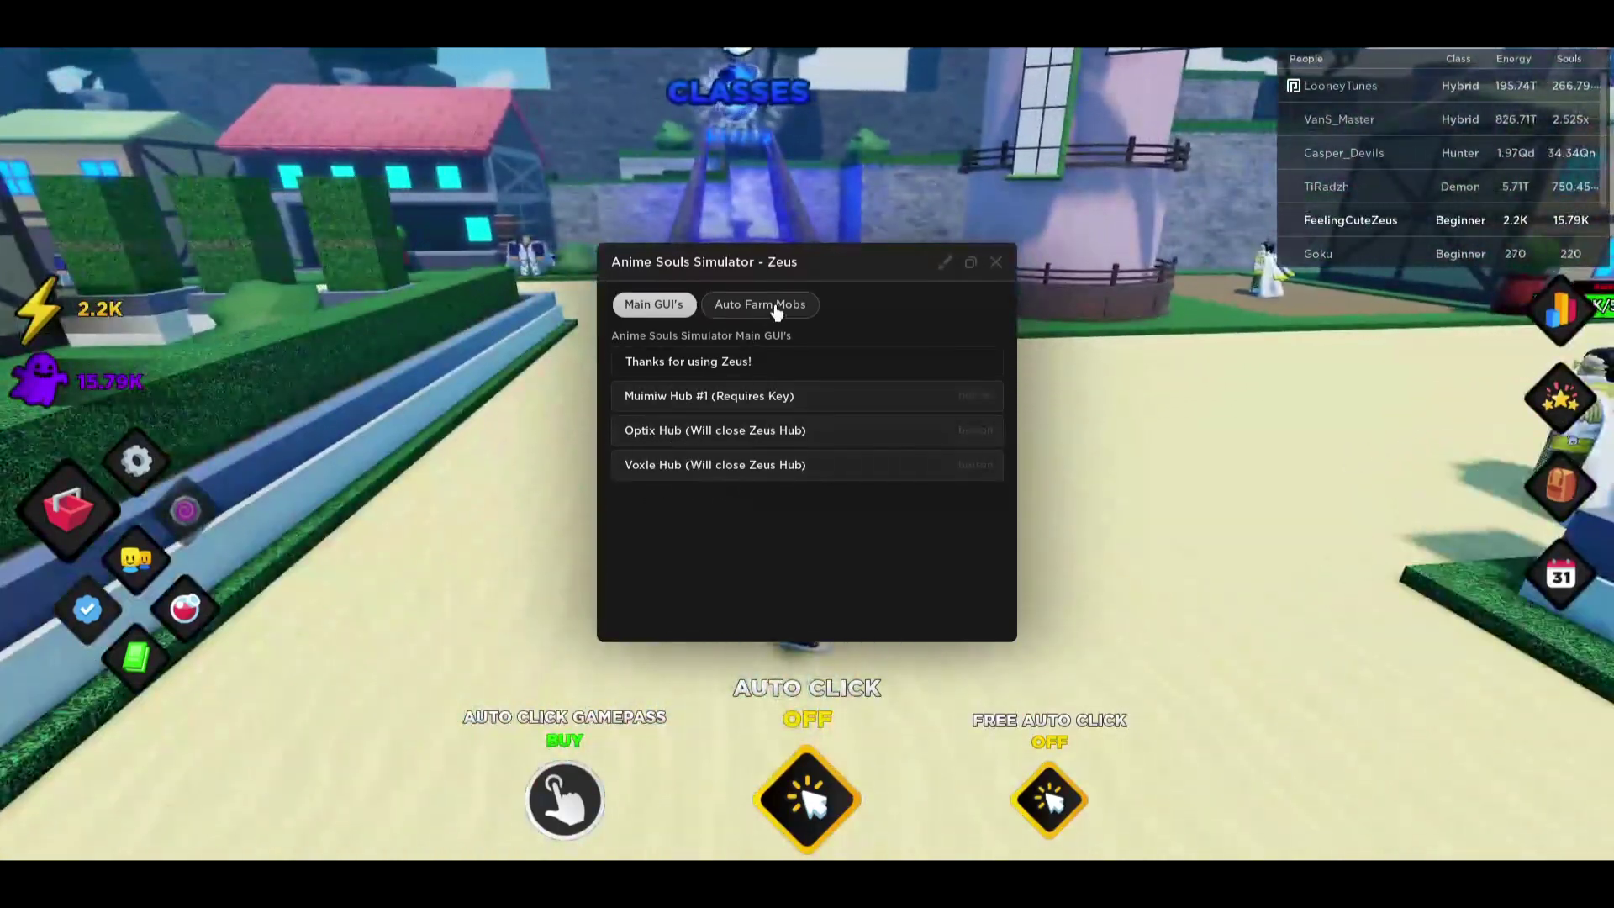
click(760, 305)
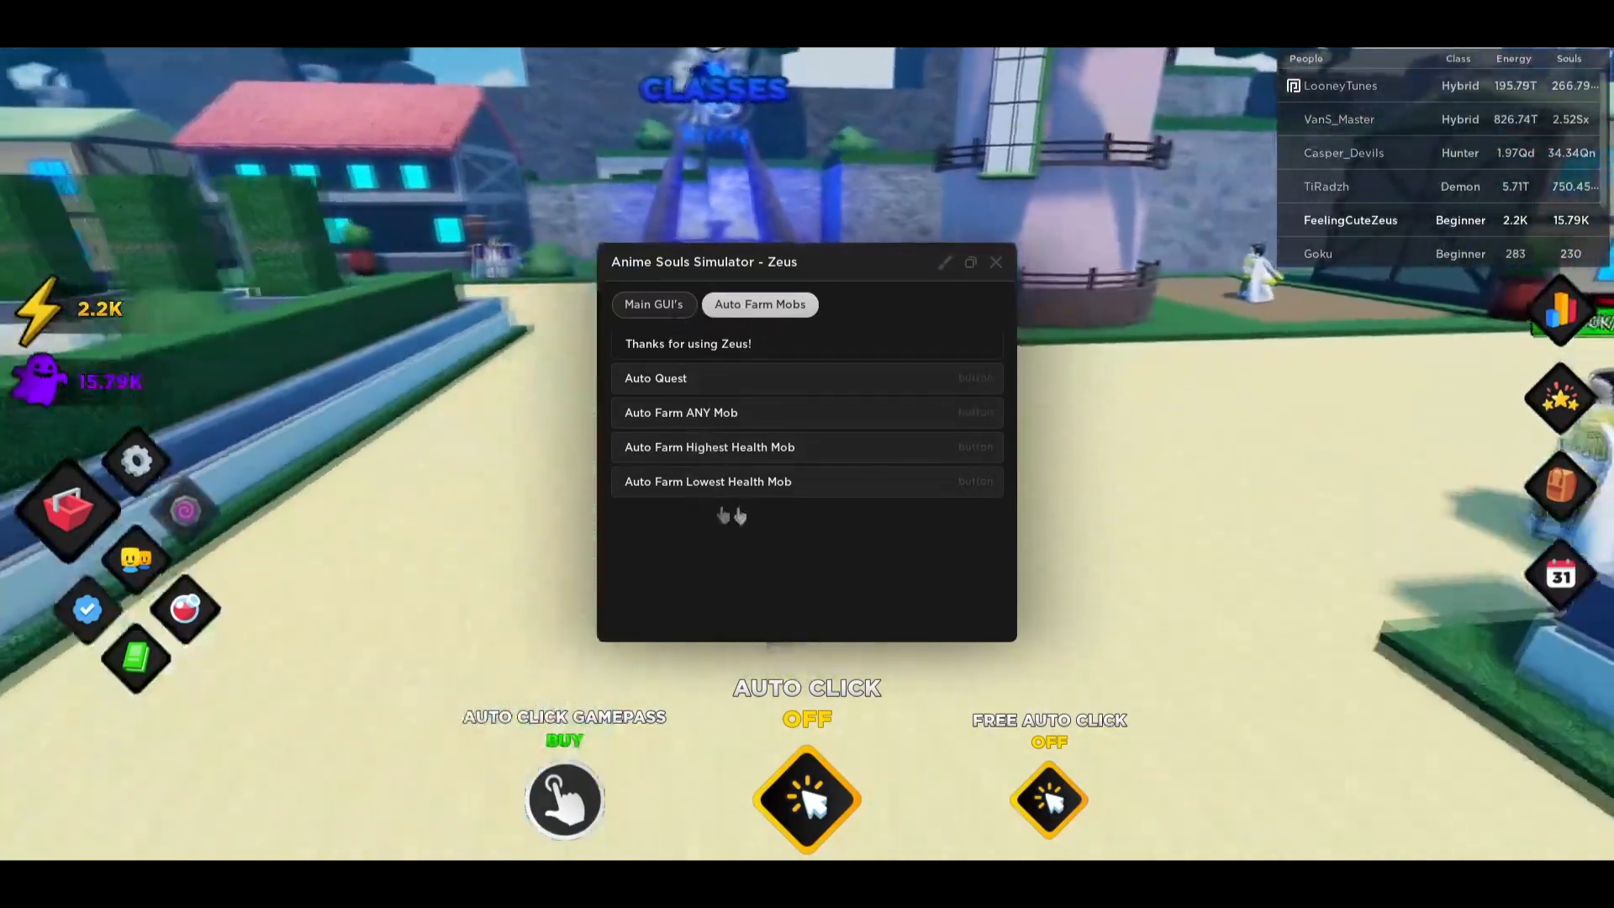
click(654, 304)
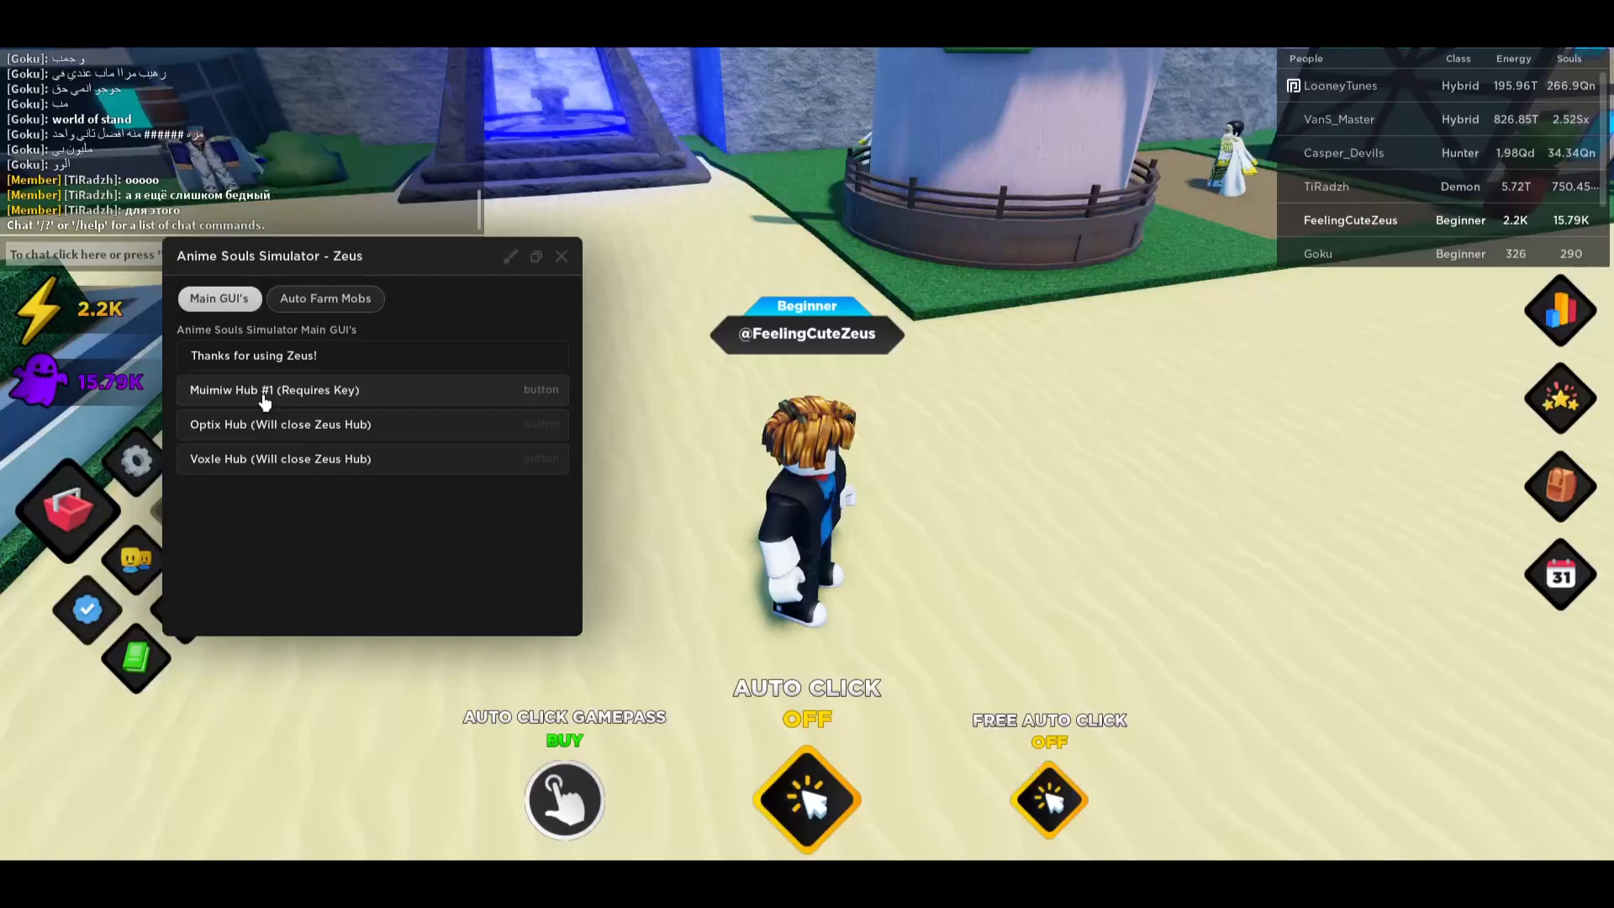
Launch Muimiw Hub #1 and set Armored Giant as the mob to farm.
click(274, 389)
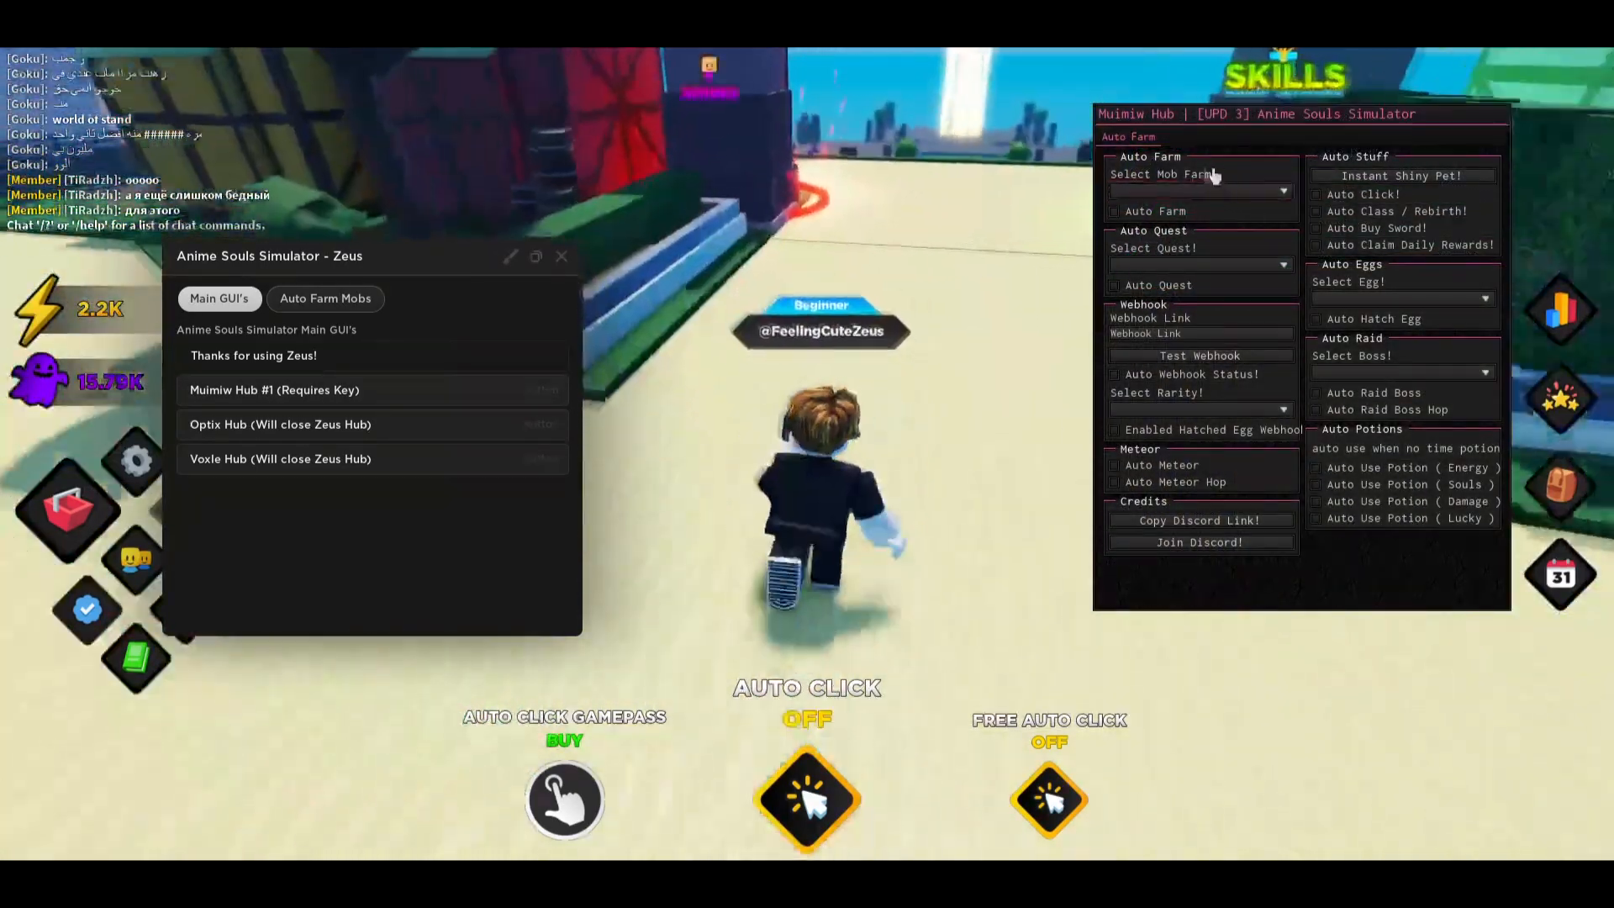
click(1200, 192)
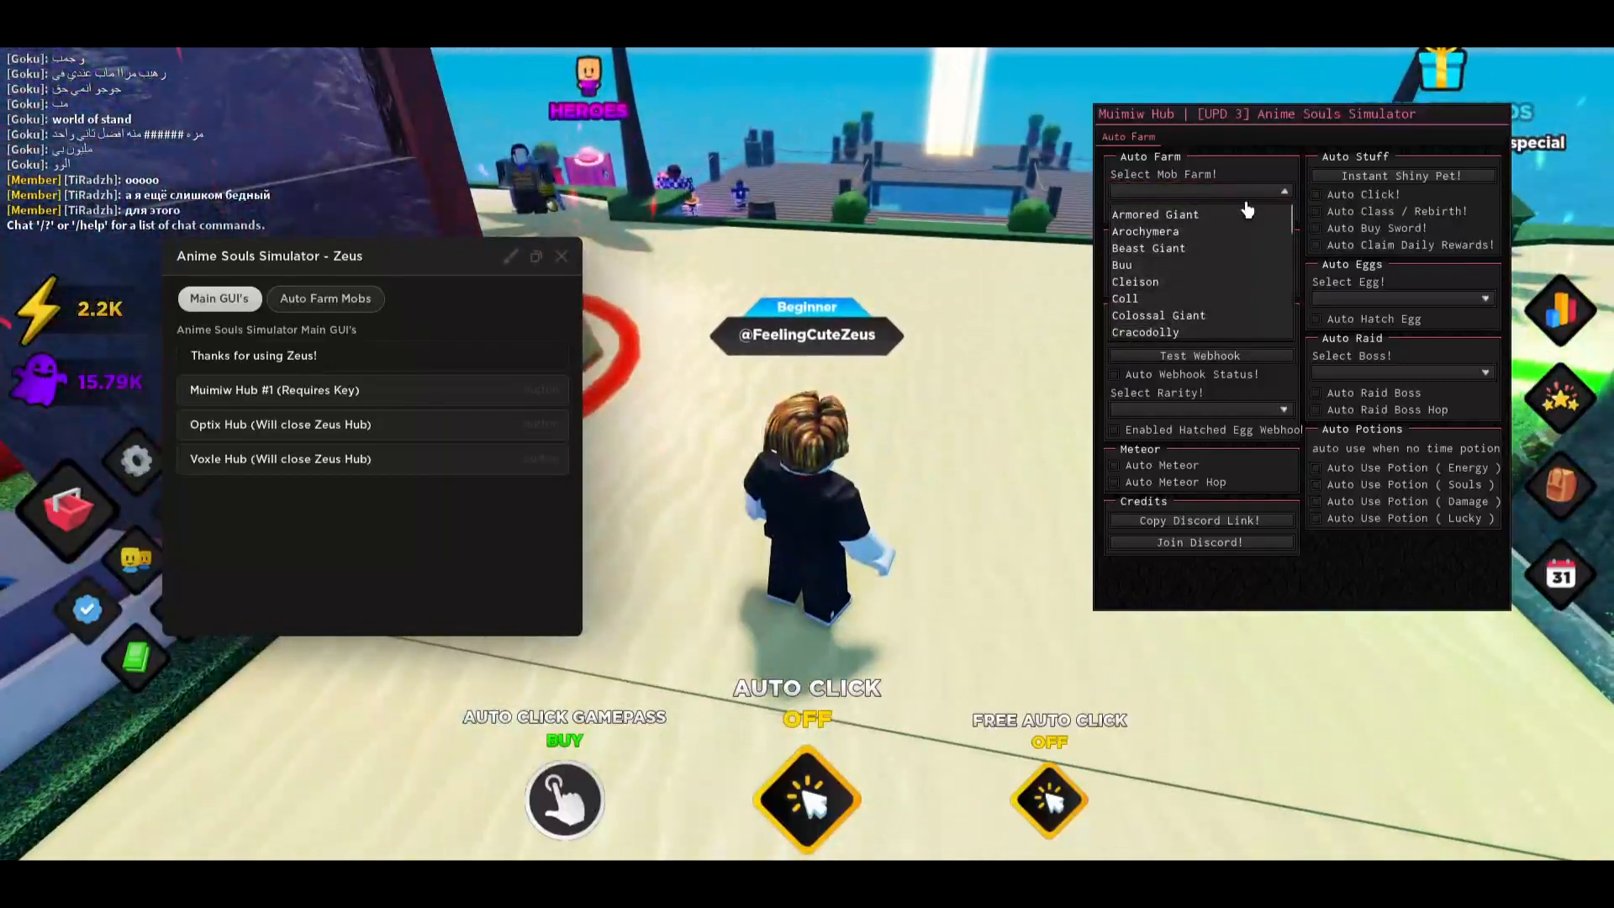
click(1156, 215)
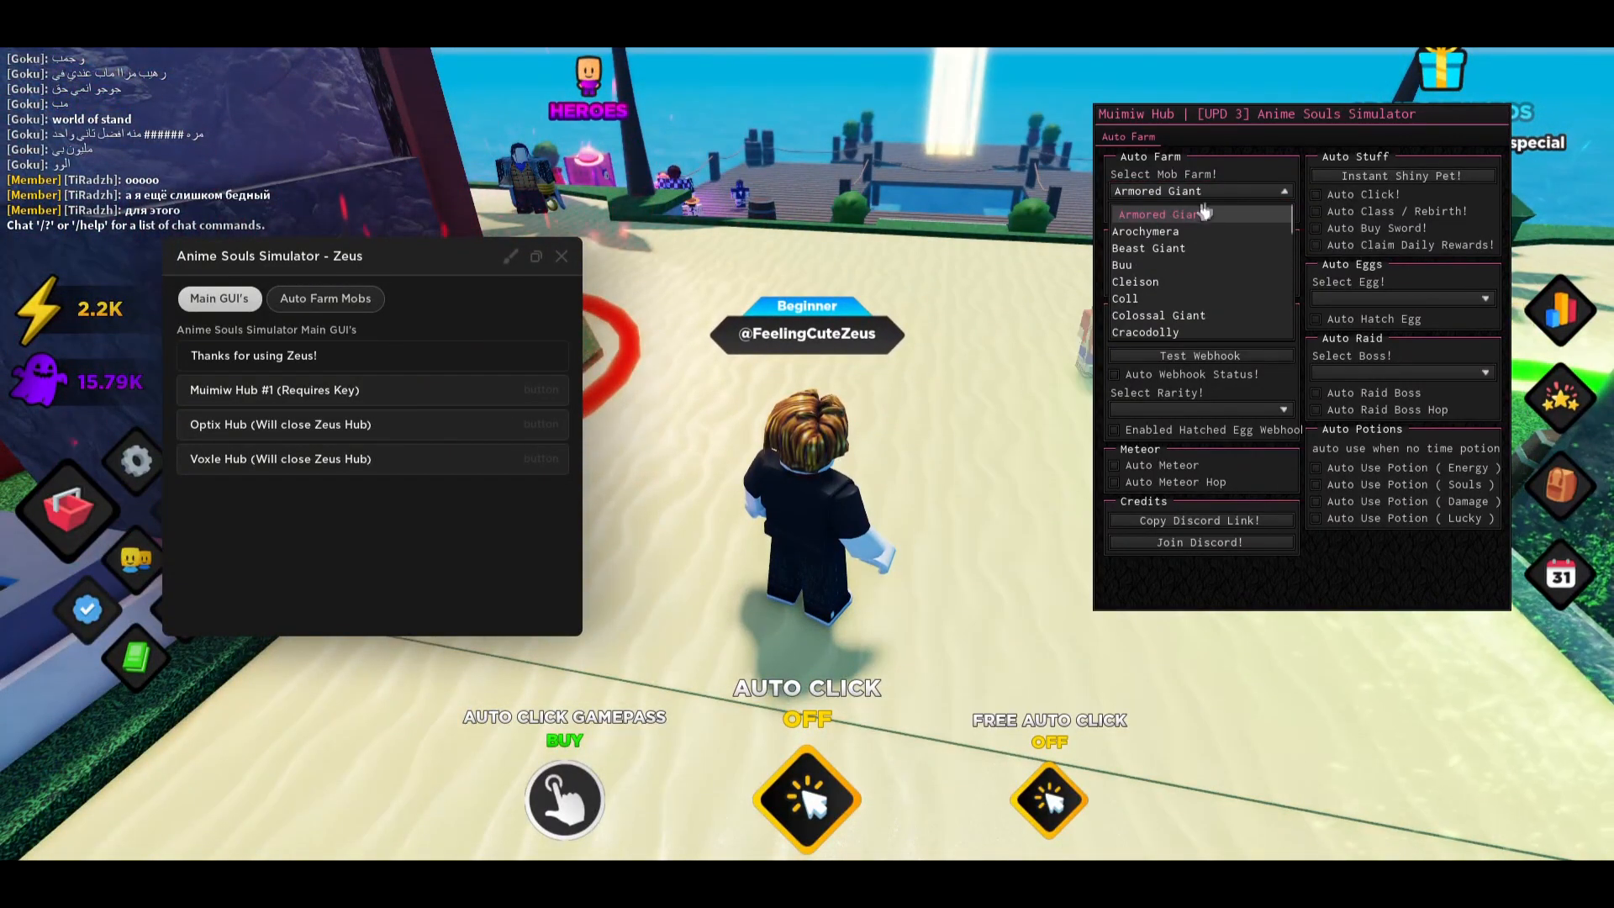
click(1158, 215)
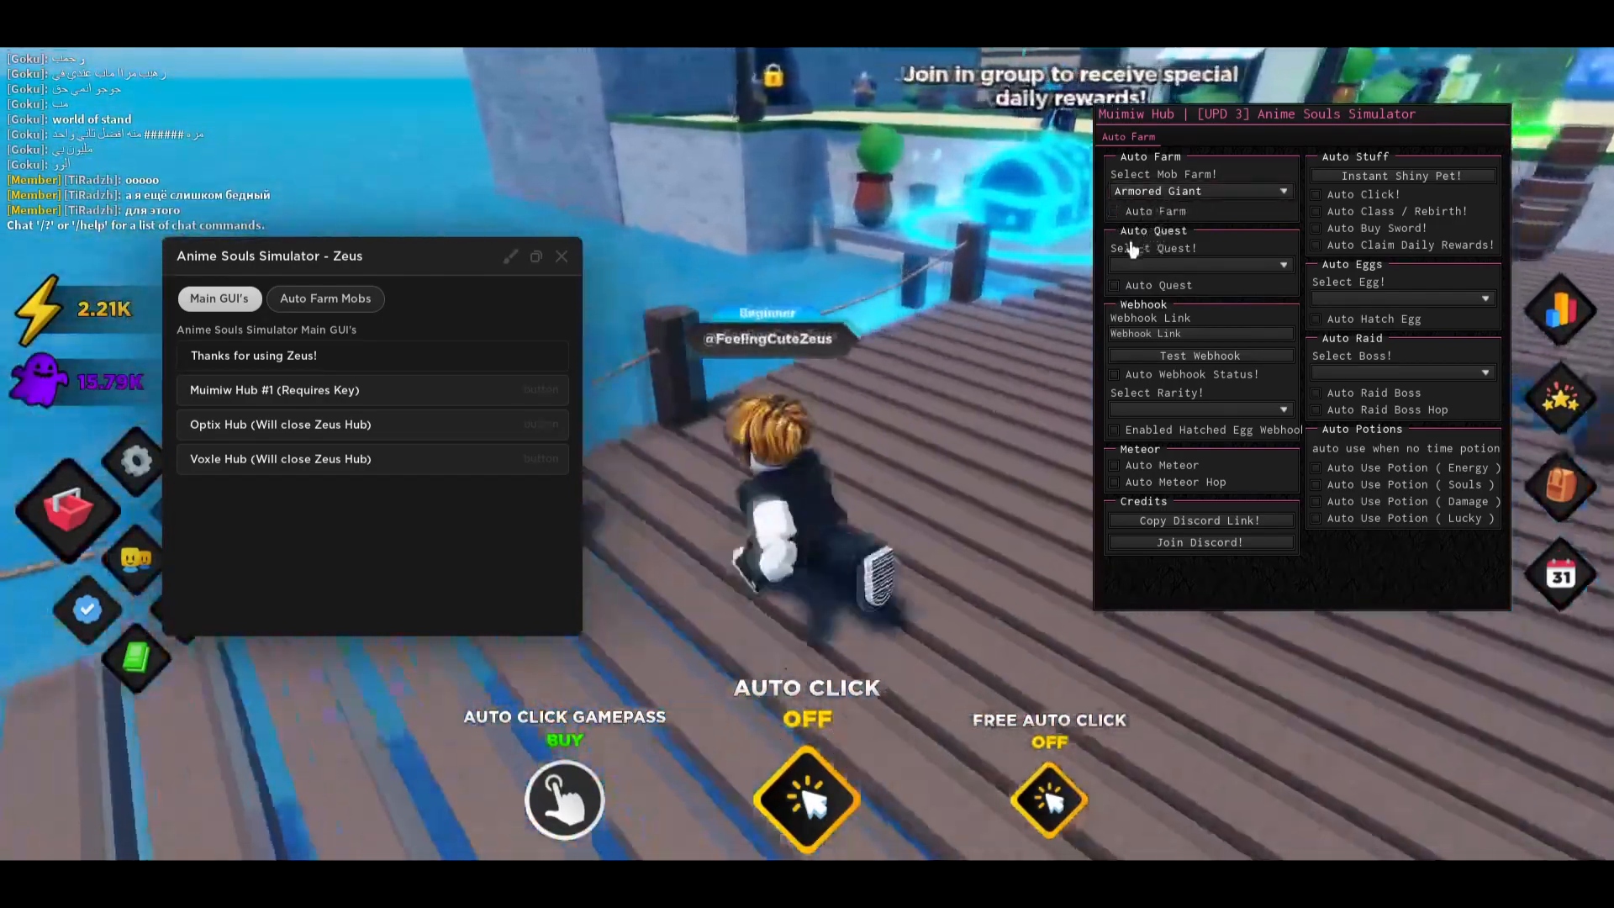
Set Pyecy Village as the quest to farm.
click(1200, 264)
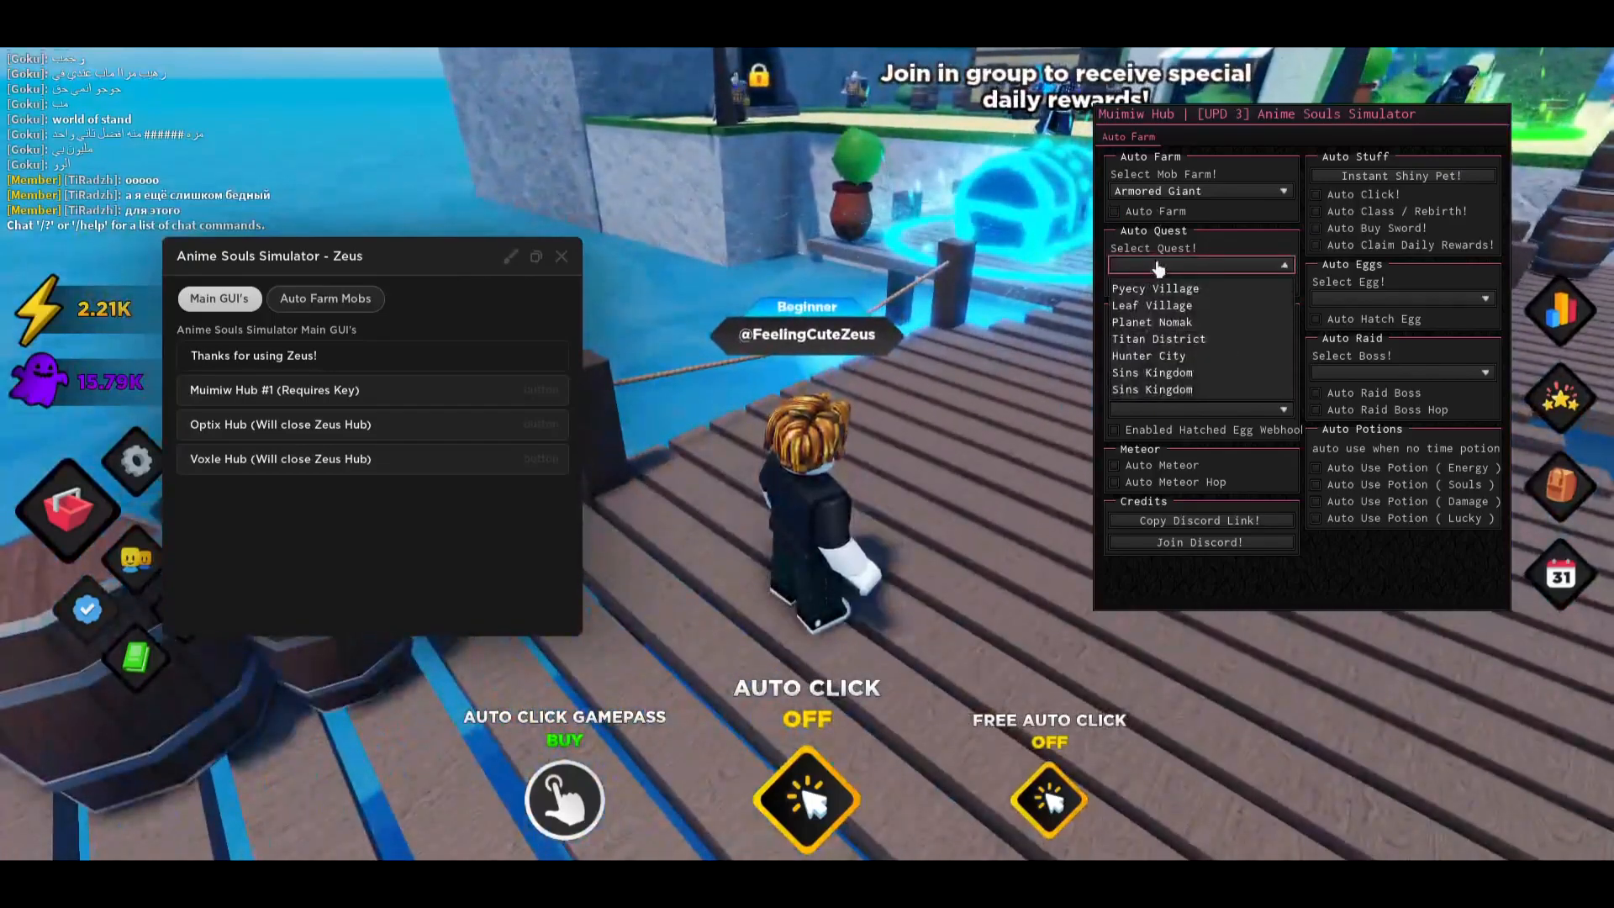
click(1155, 288)
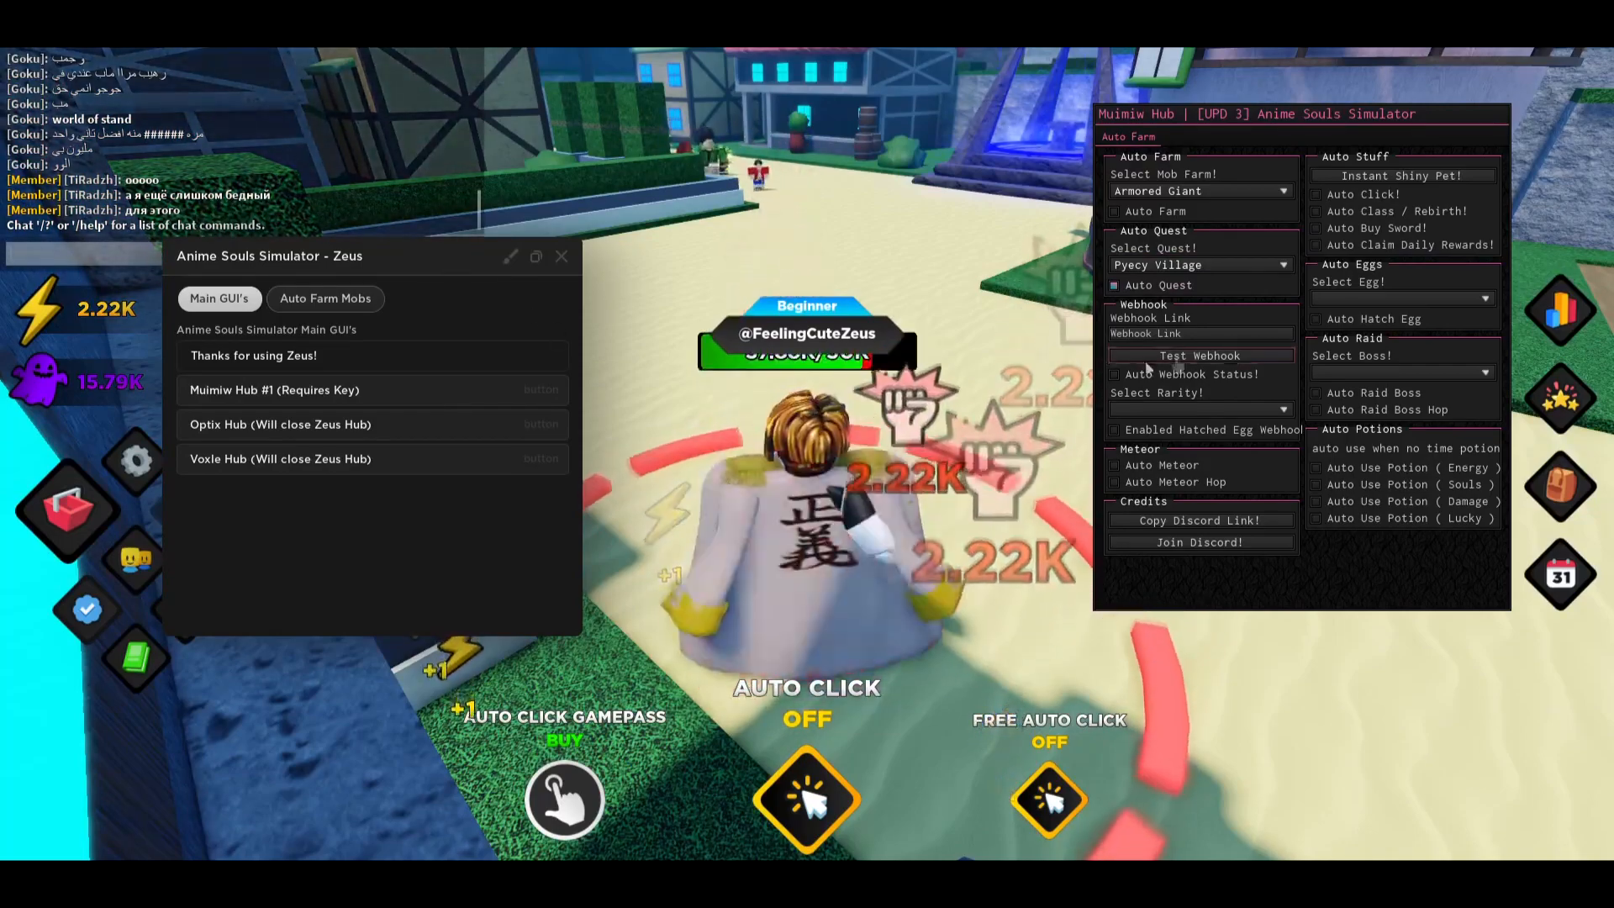
click(325, 299)
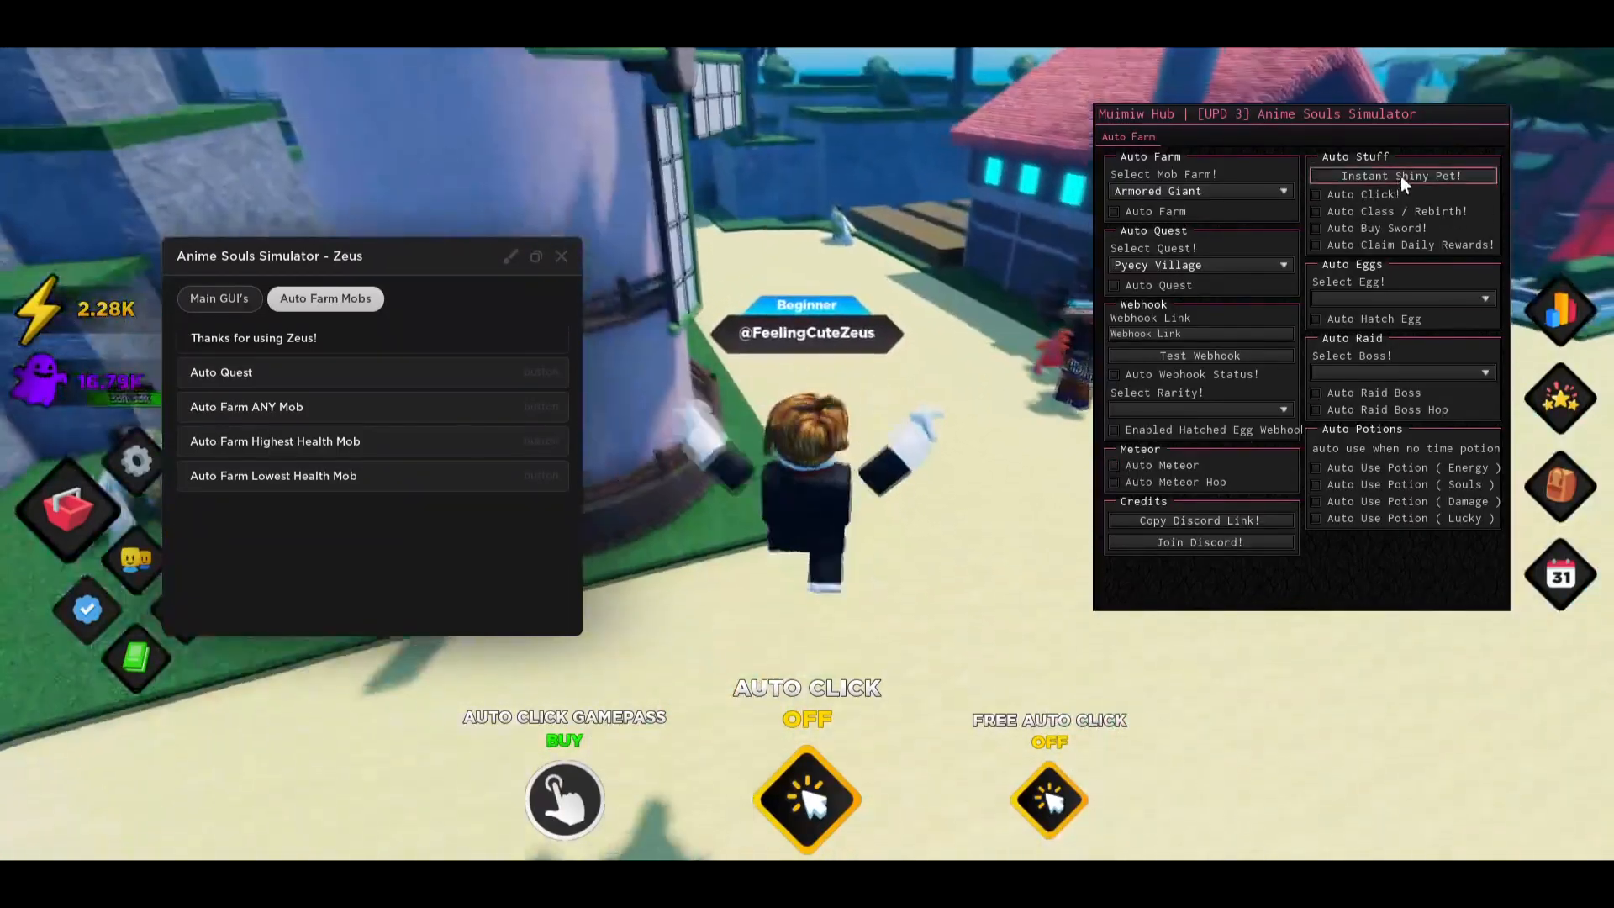
Switch on Auto Claim Daily Rewards and bring up the egg list for Pyecy Village.
click(1314, 194)
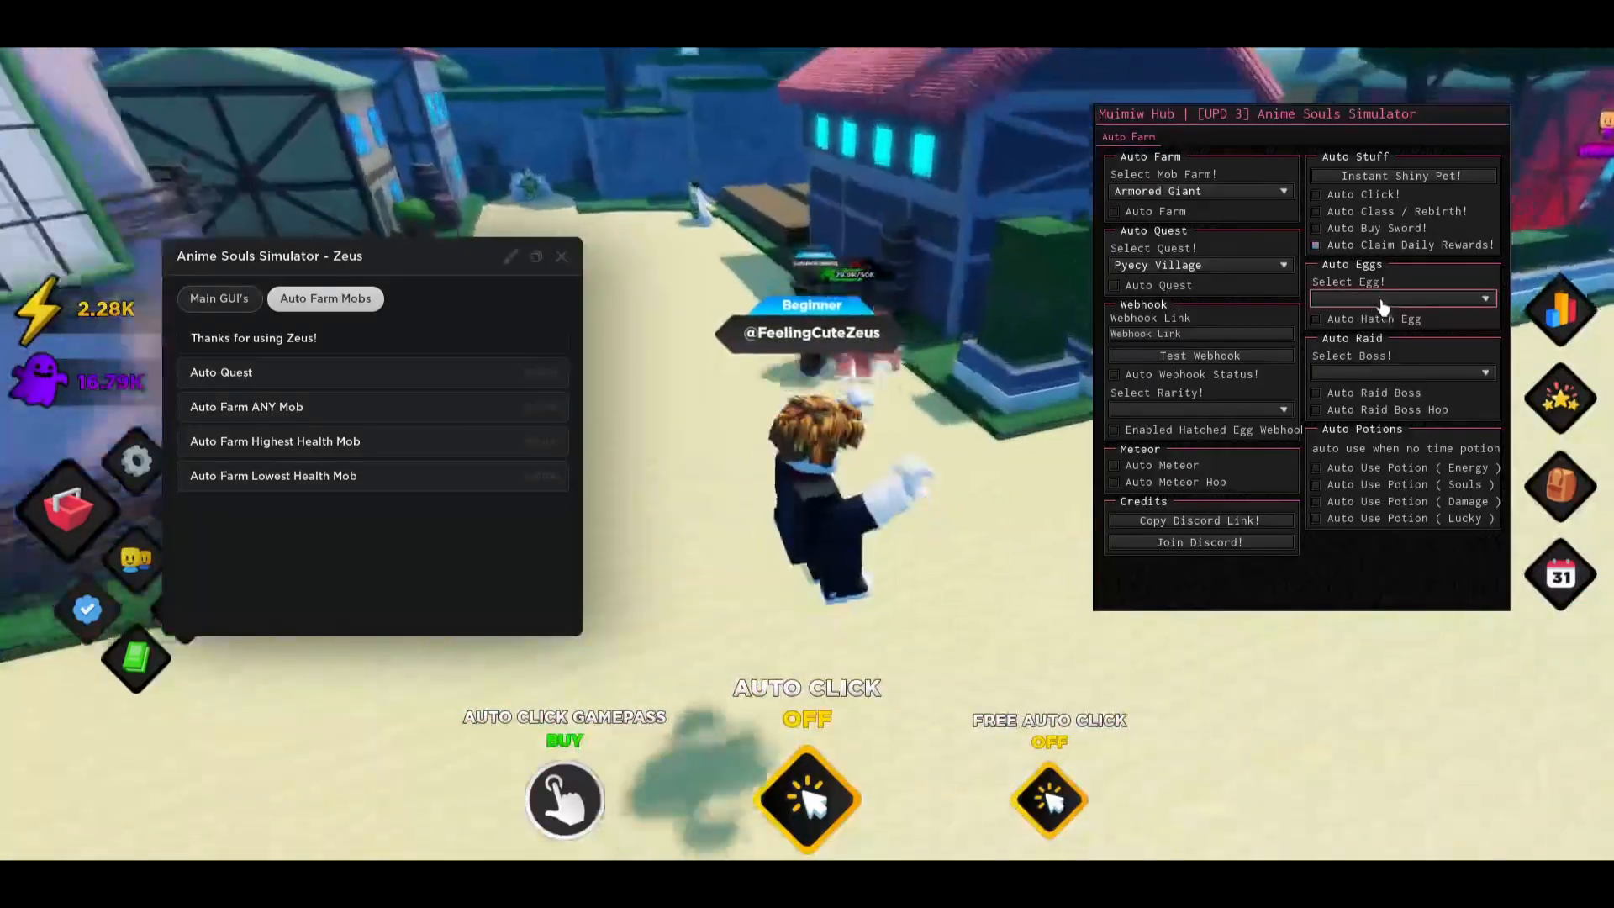
click(1401, 299)
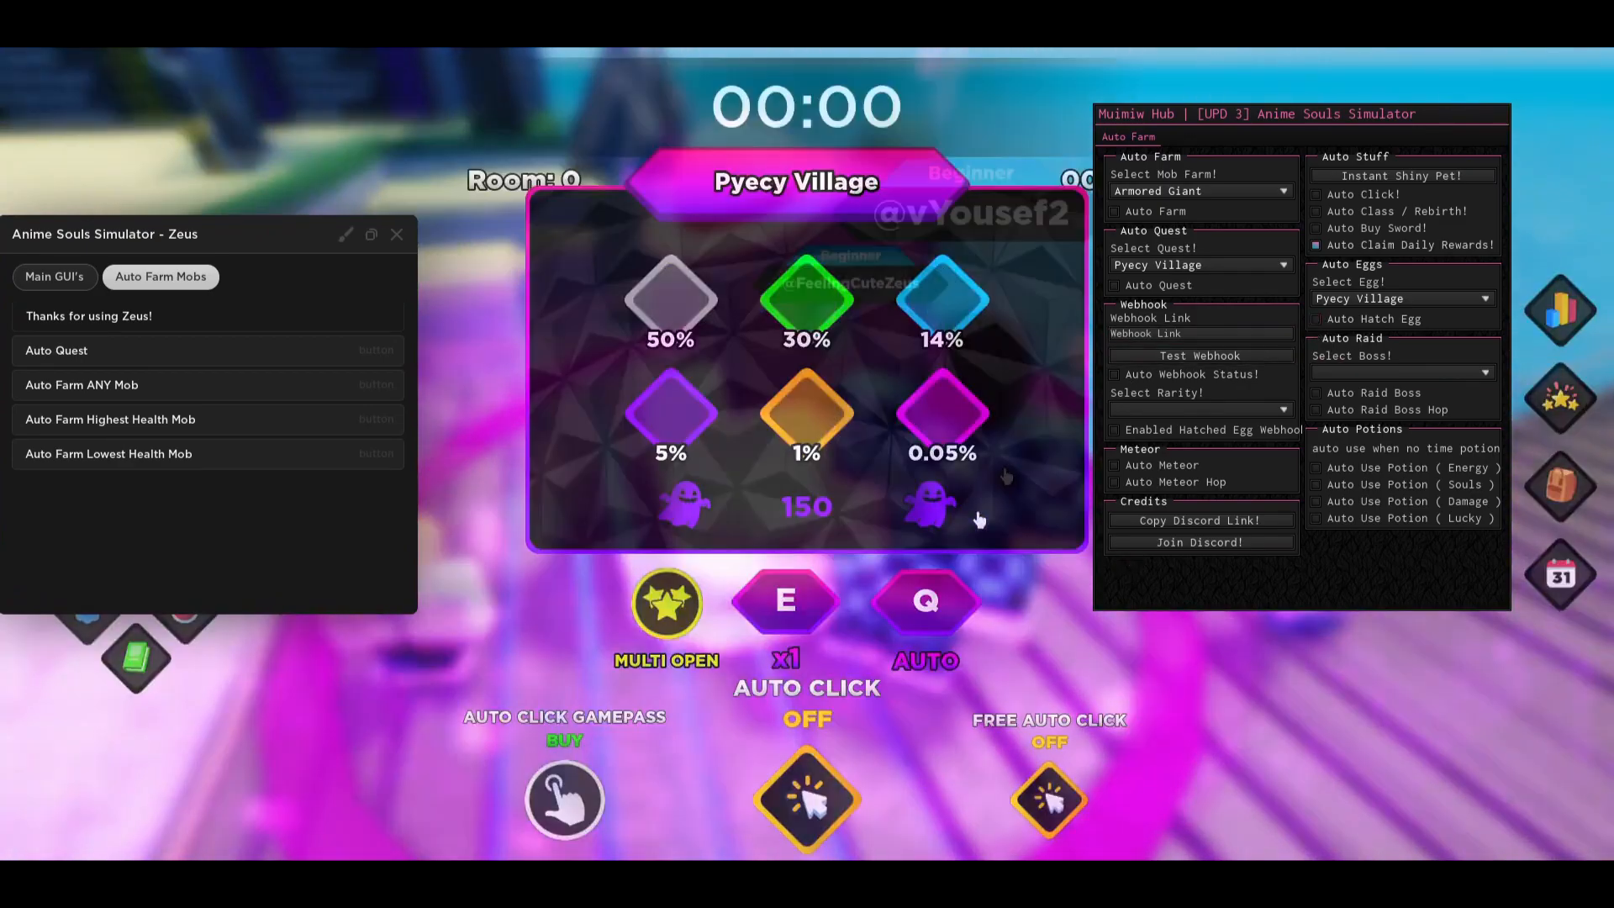
Set Yellow Noratu as the Auto Raid boss and toggle Auto Use Potion (Energy).
click(57, 350)
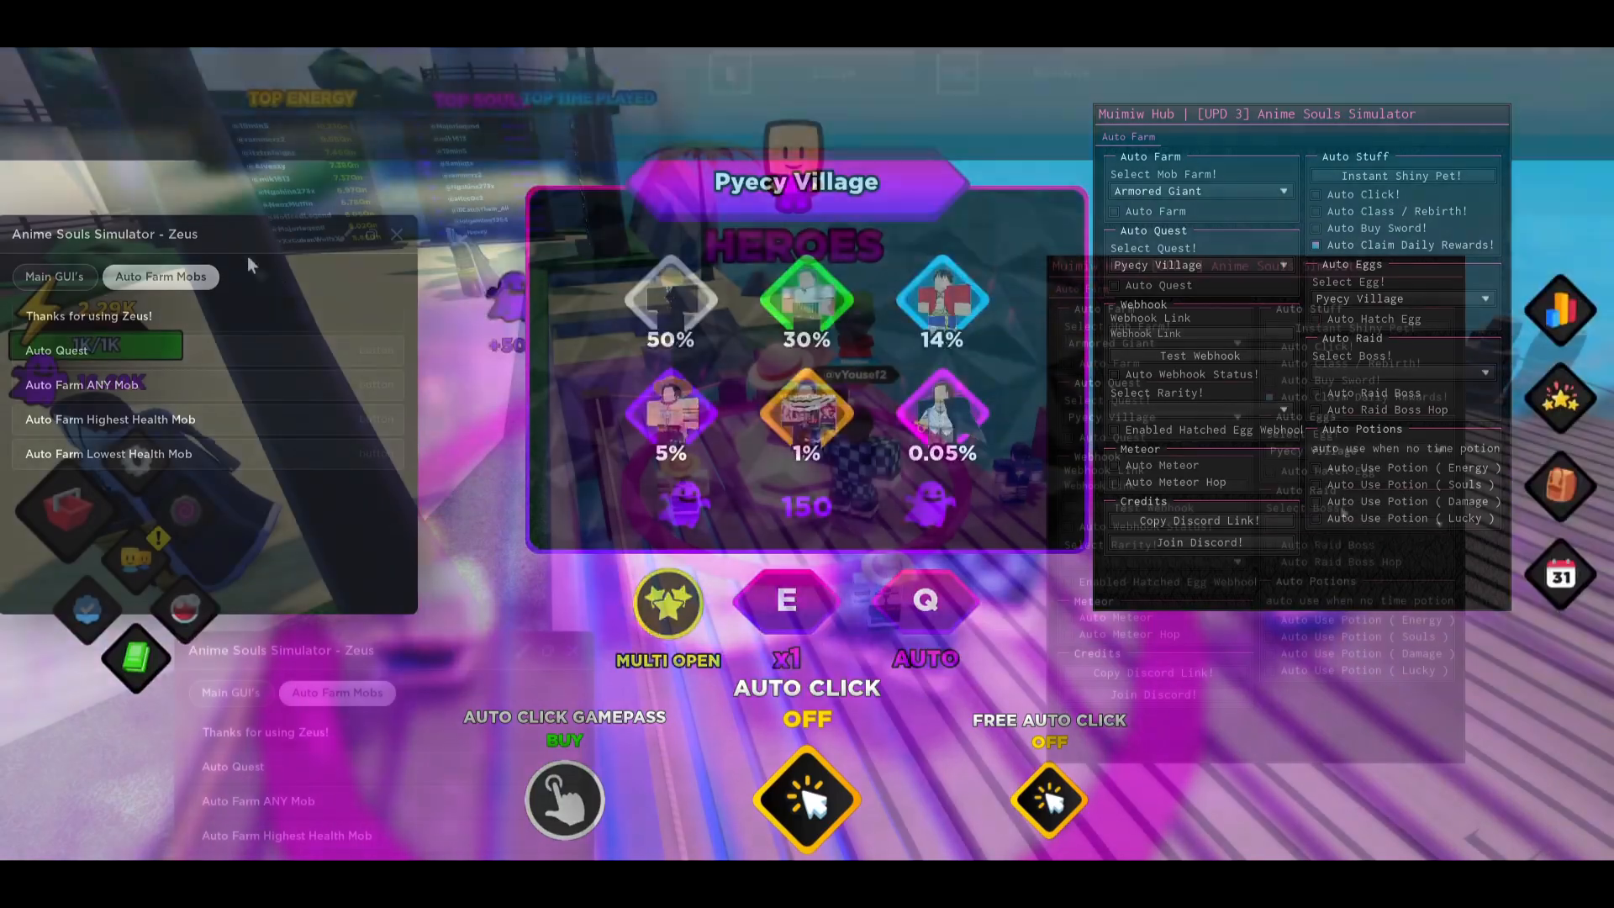
click(1355, 525)
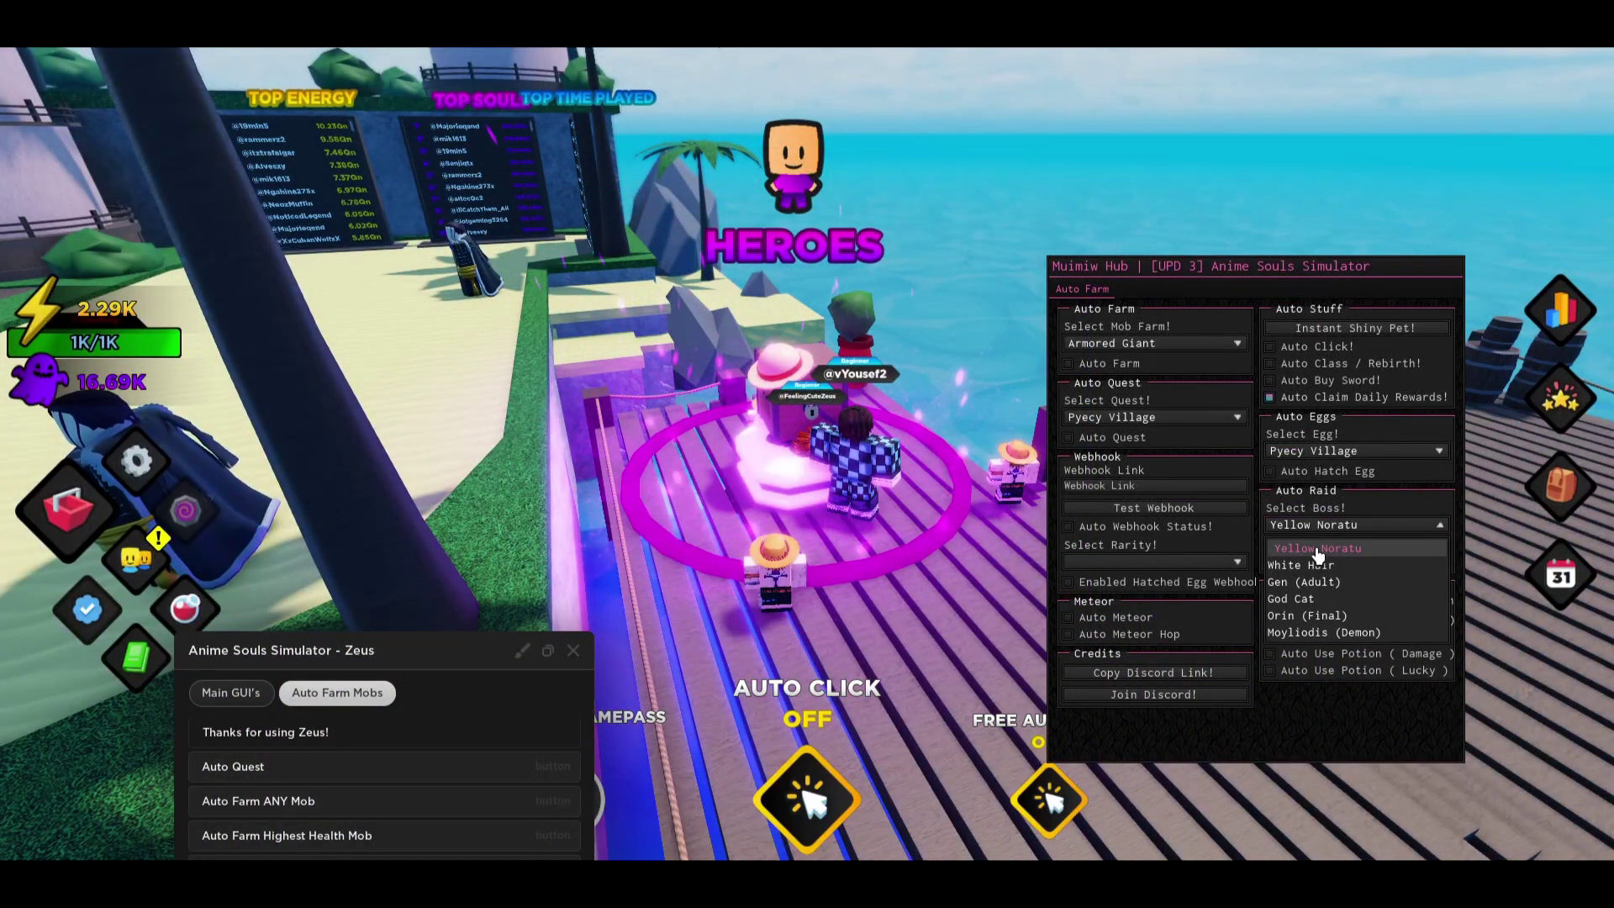
click(1315, 548)
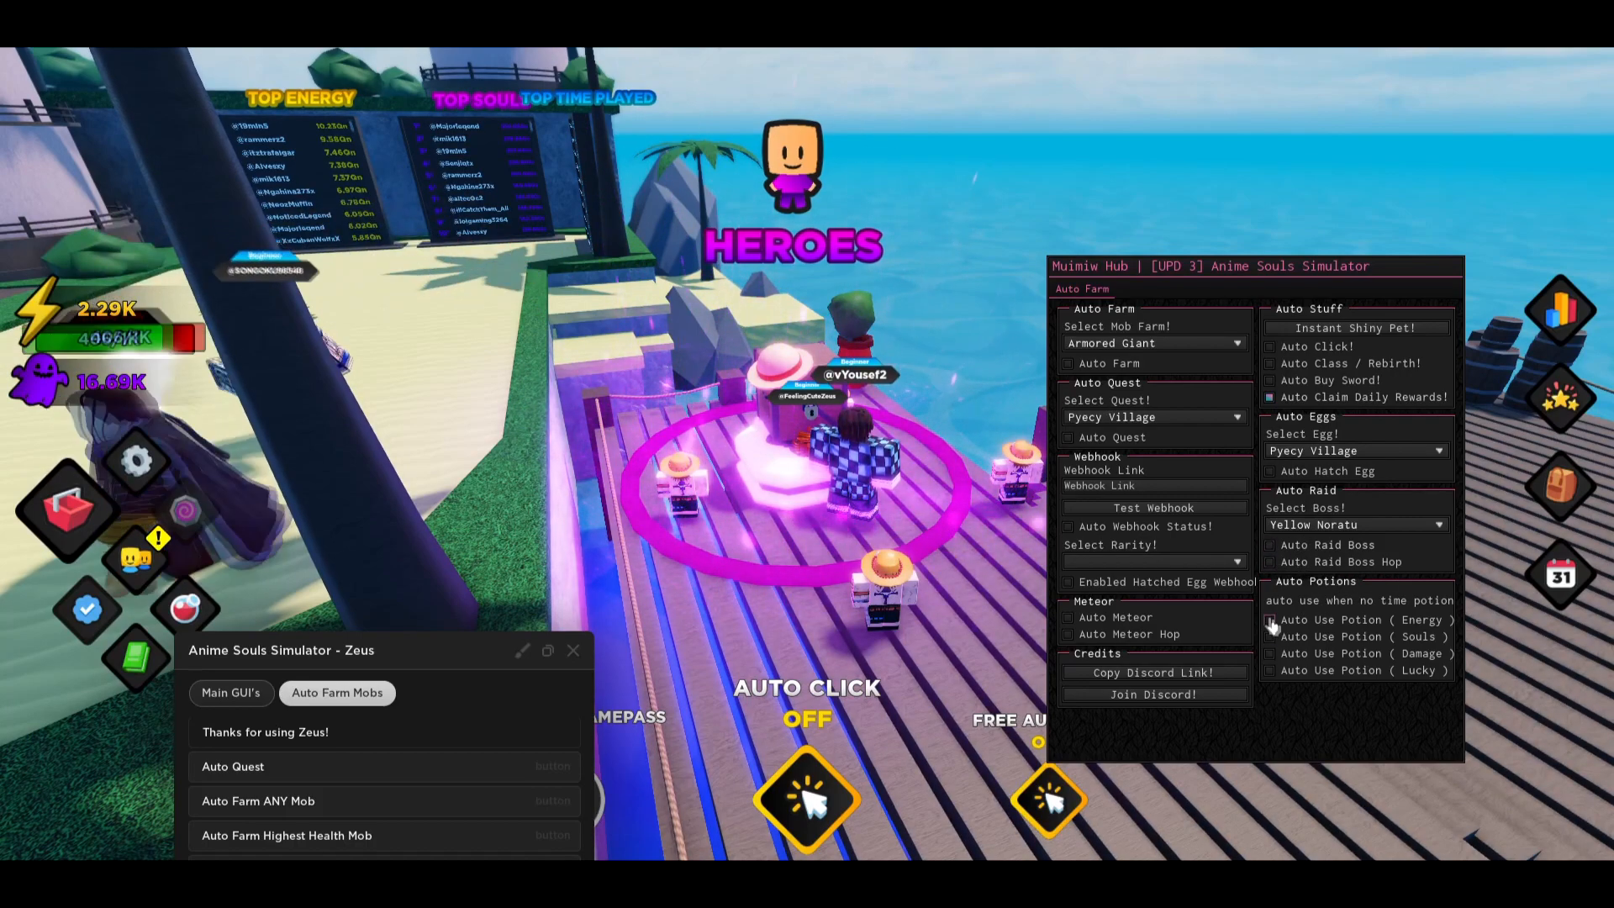
click(1269, 619)
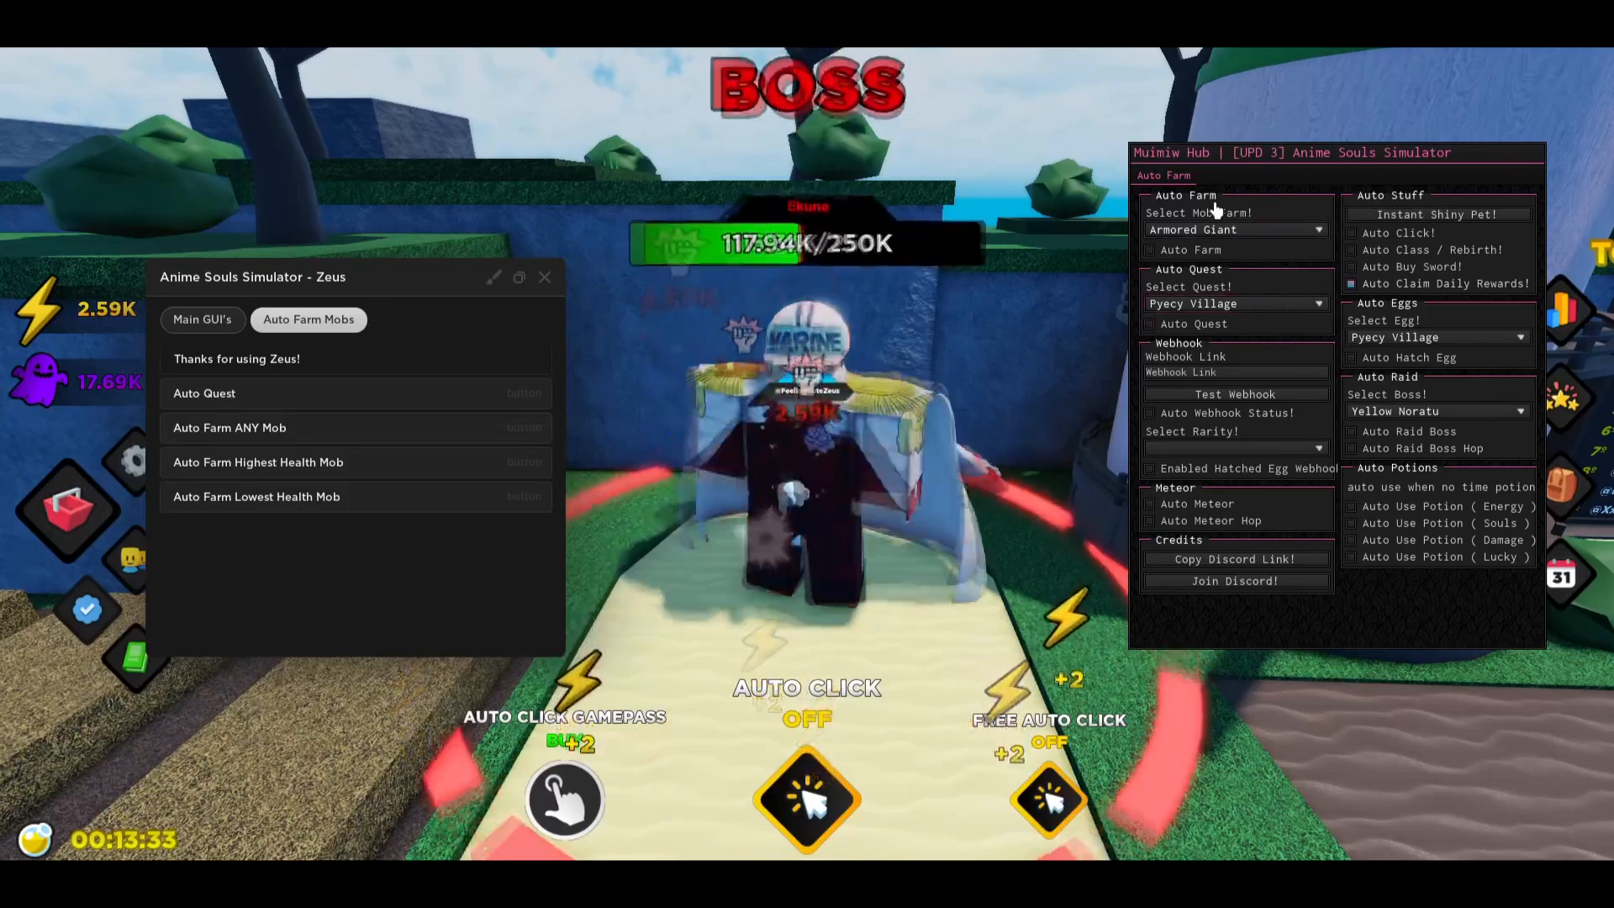
Close the Zeus hub and switch to the OMGExploits homepage in the browser.
click(202, 319)
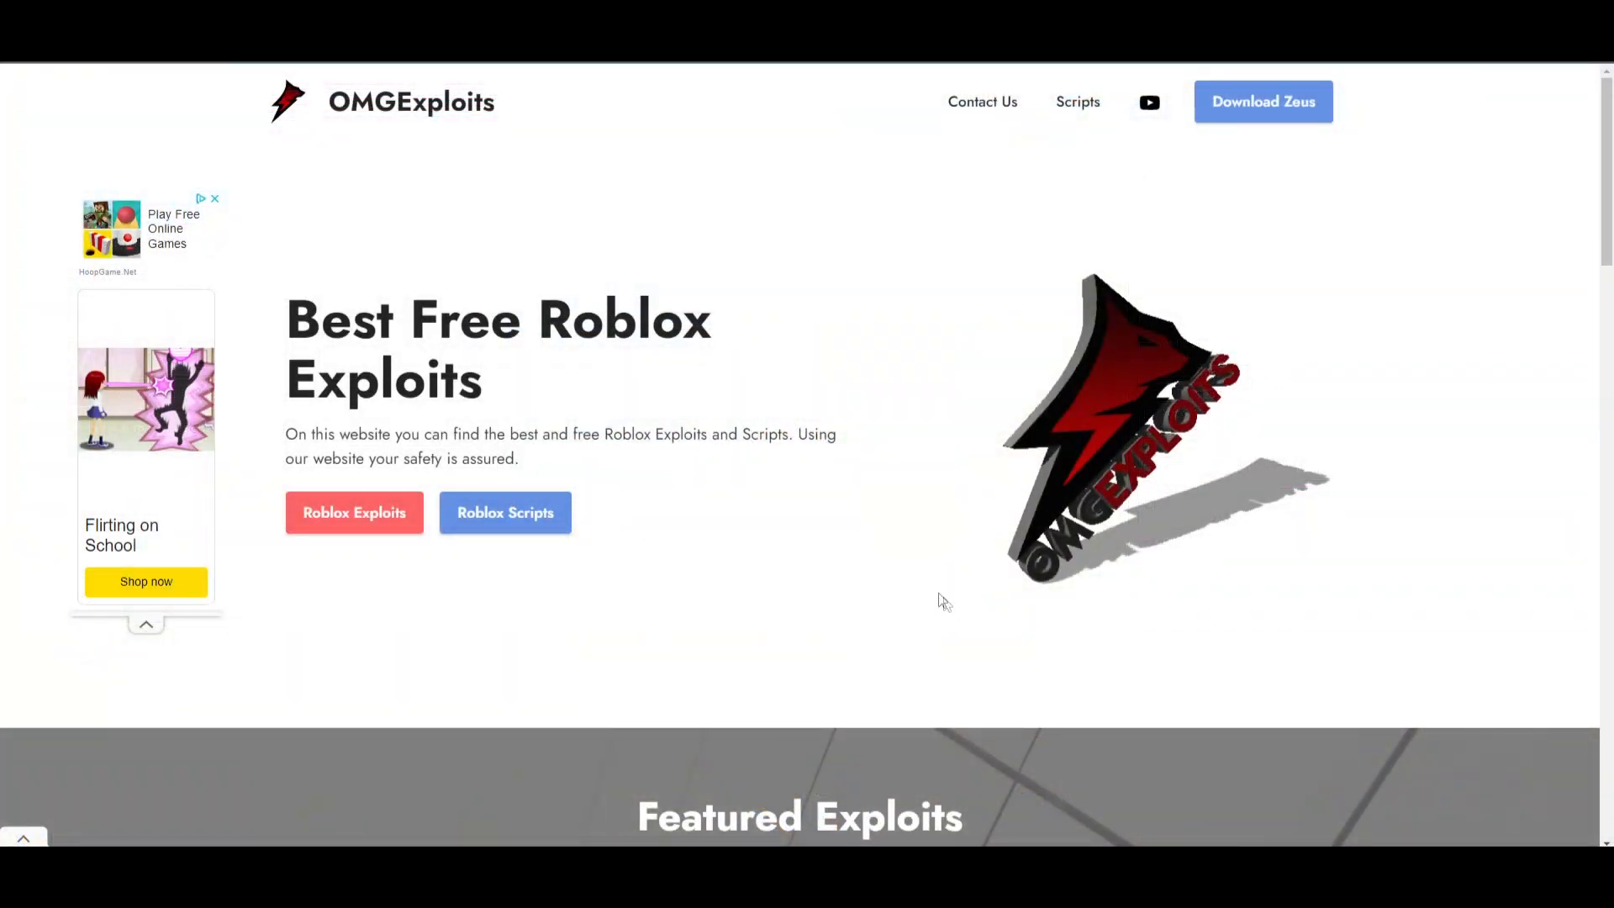
Follow Download Zeus to the file page and start the Zeus download.
scroll(down, 3)
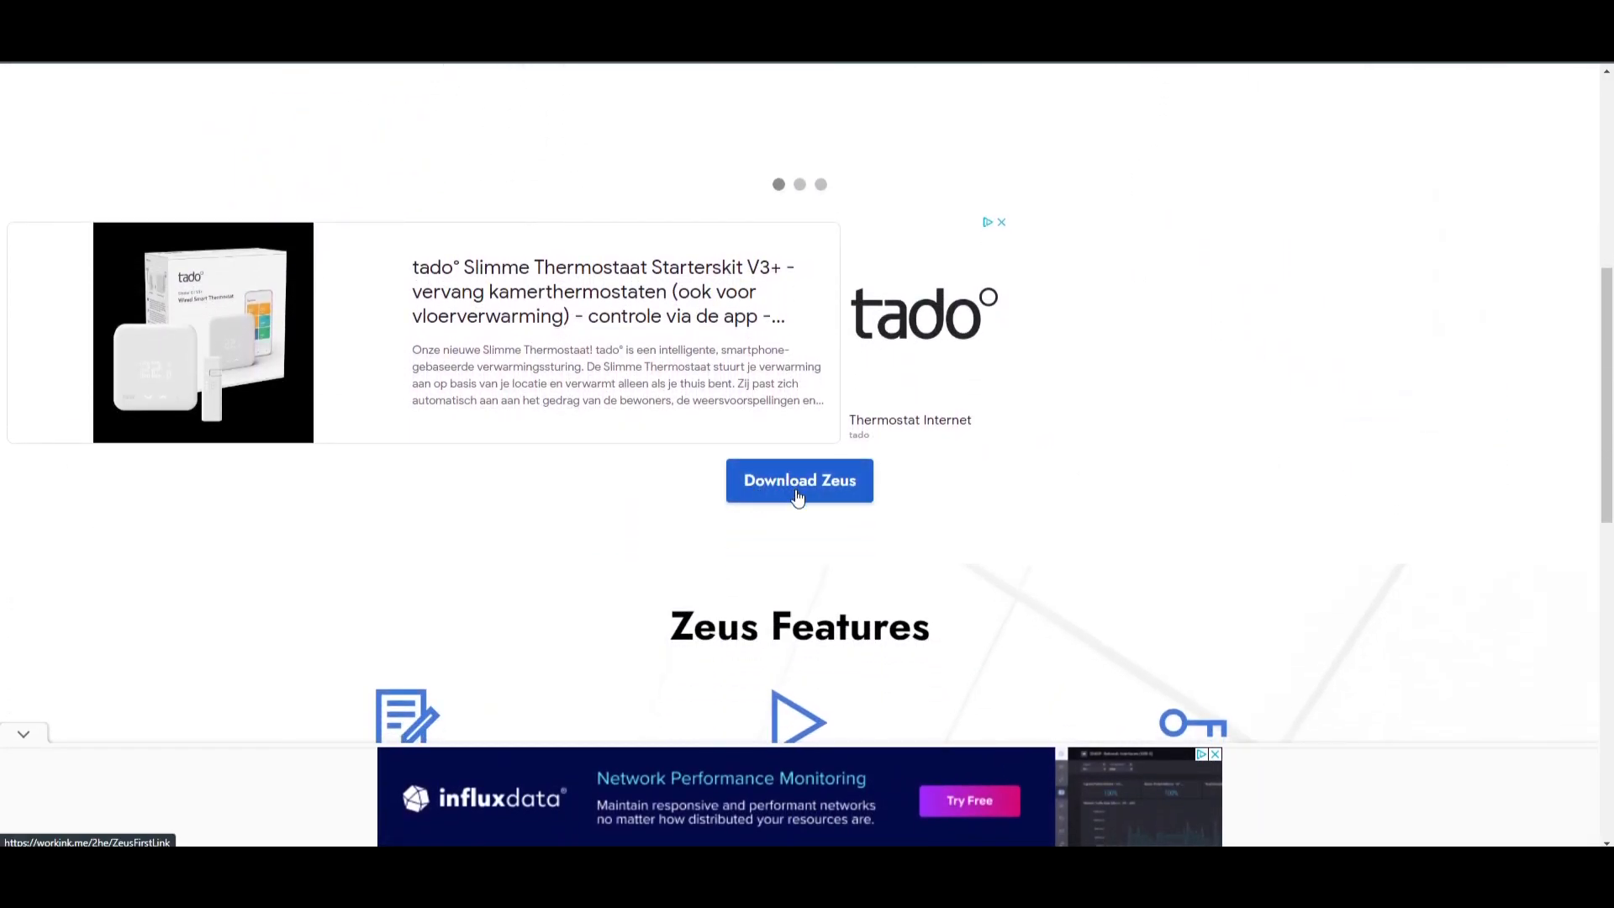
click(798, 481)
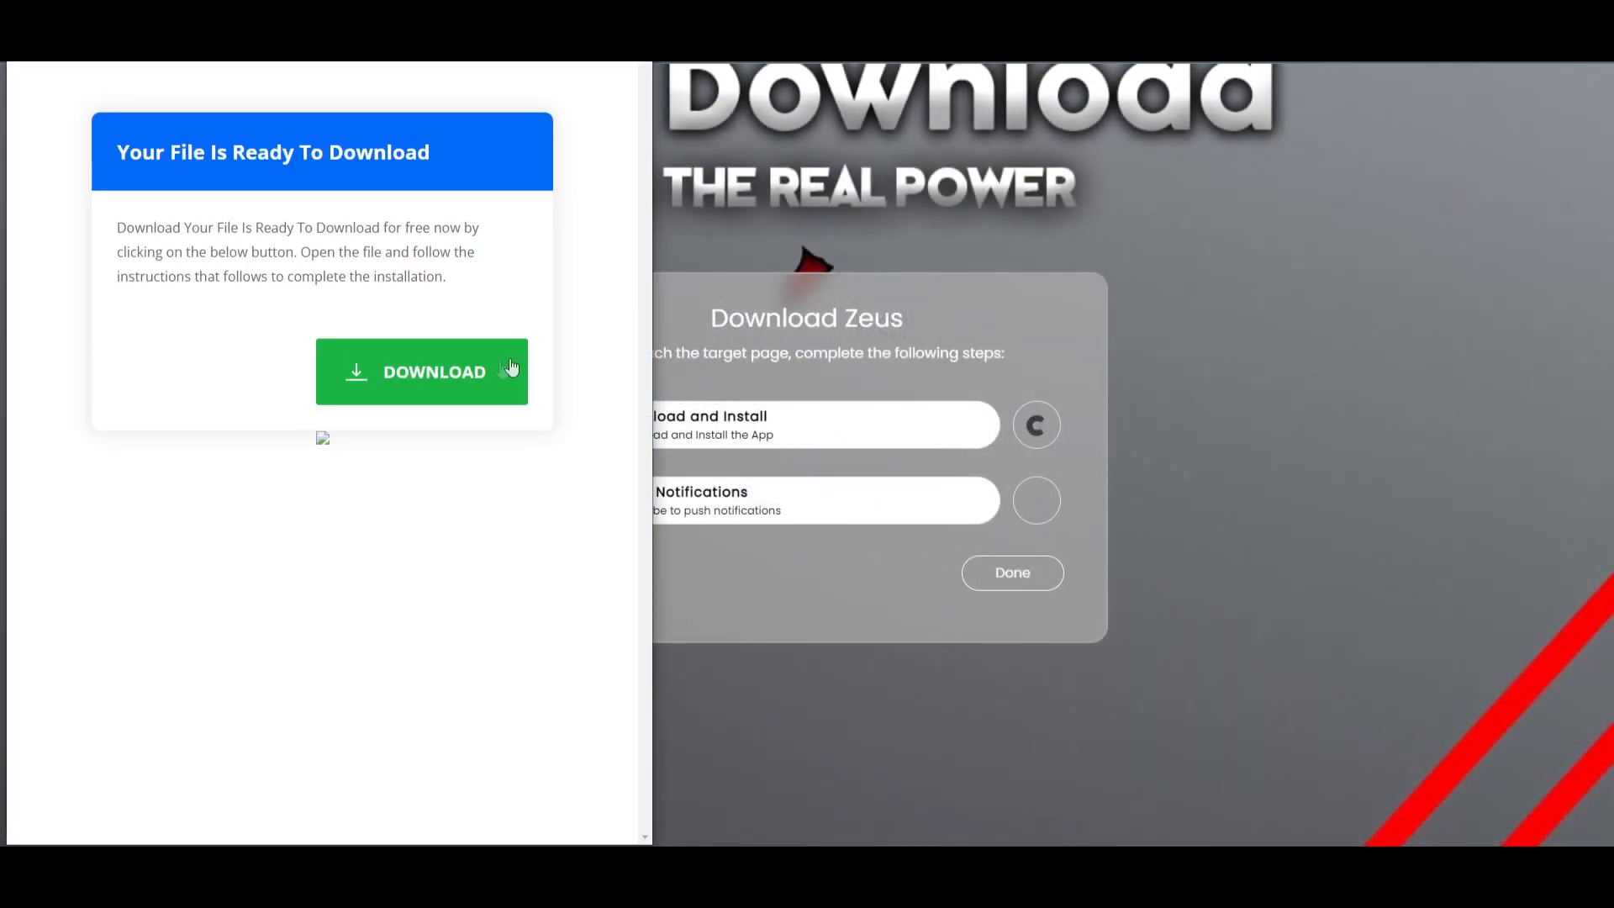
click(421, 372)
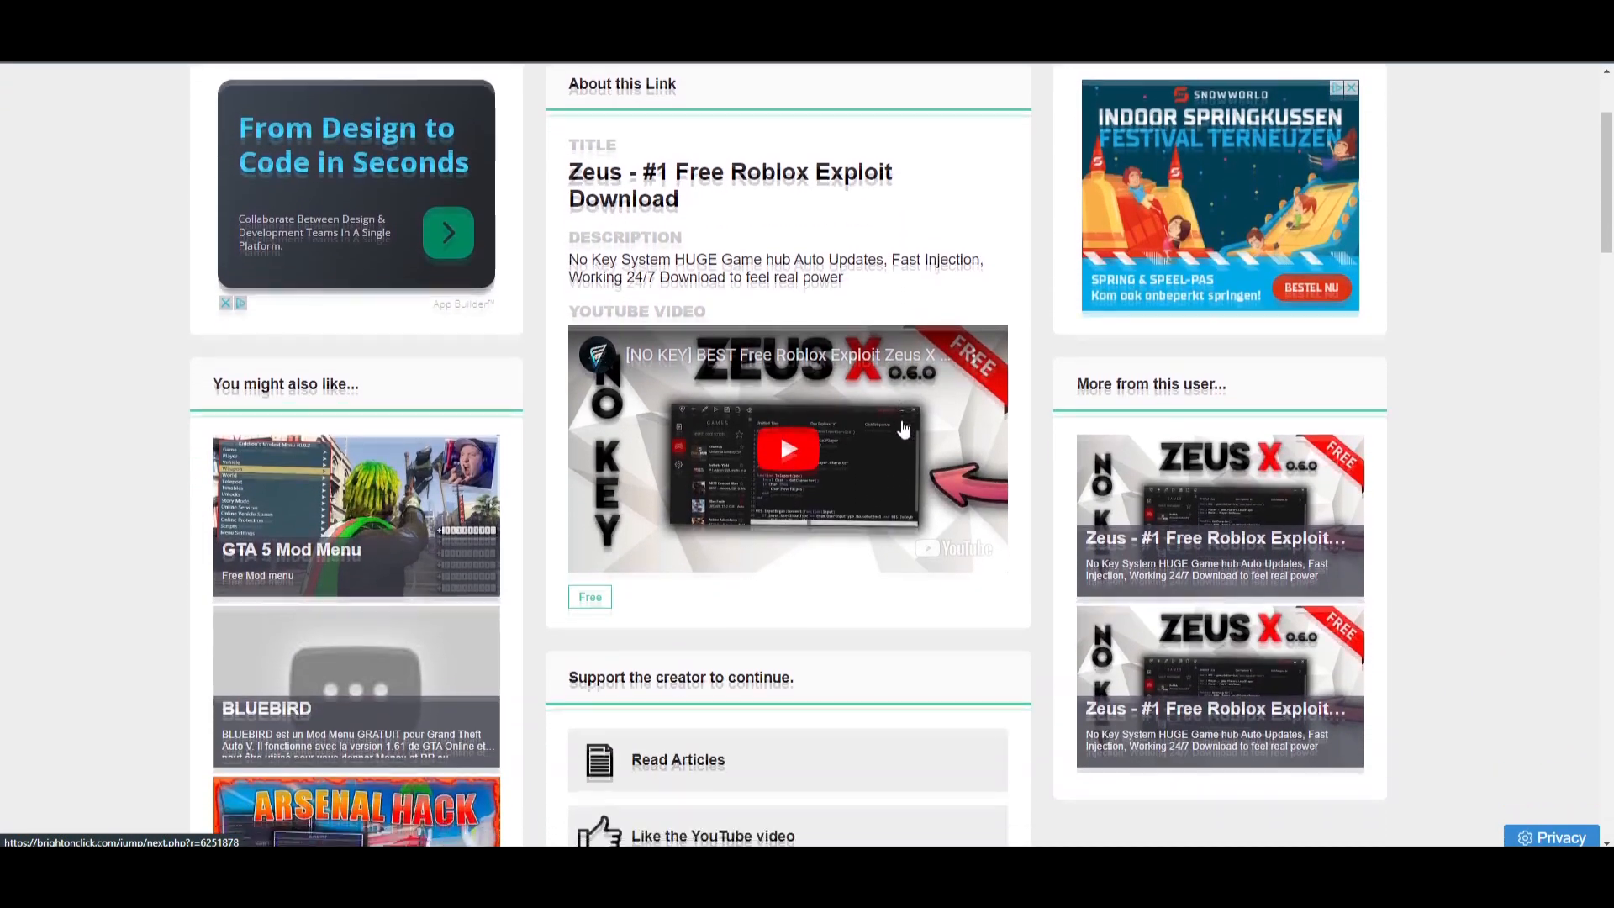
Complete the Read Articles unlock step on the link unlocker page.
scroll(down, 3)
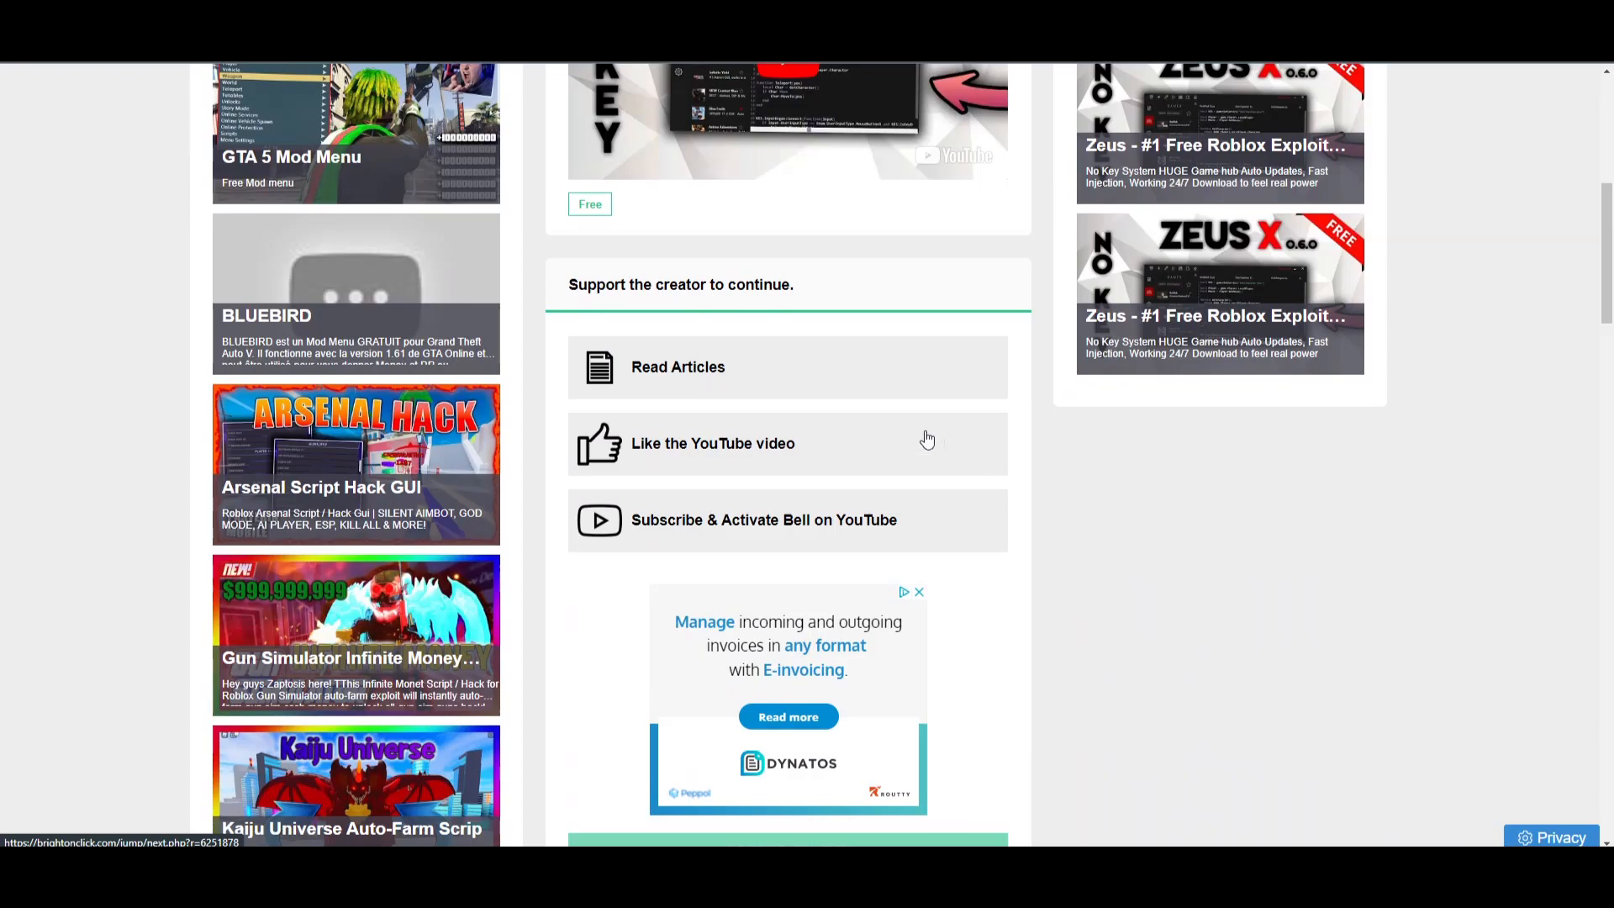
click(678, 367)
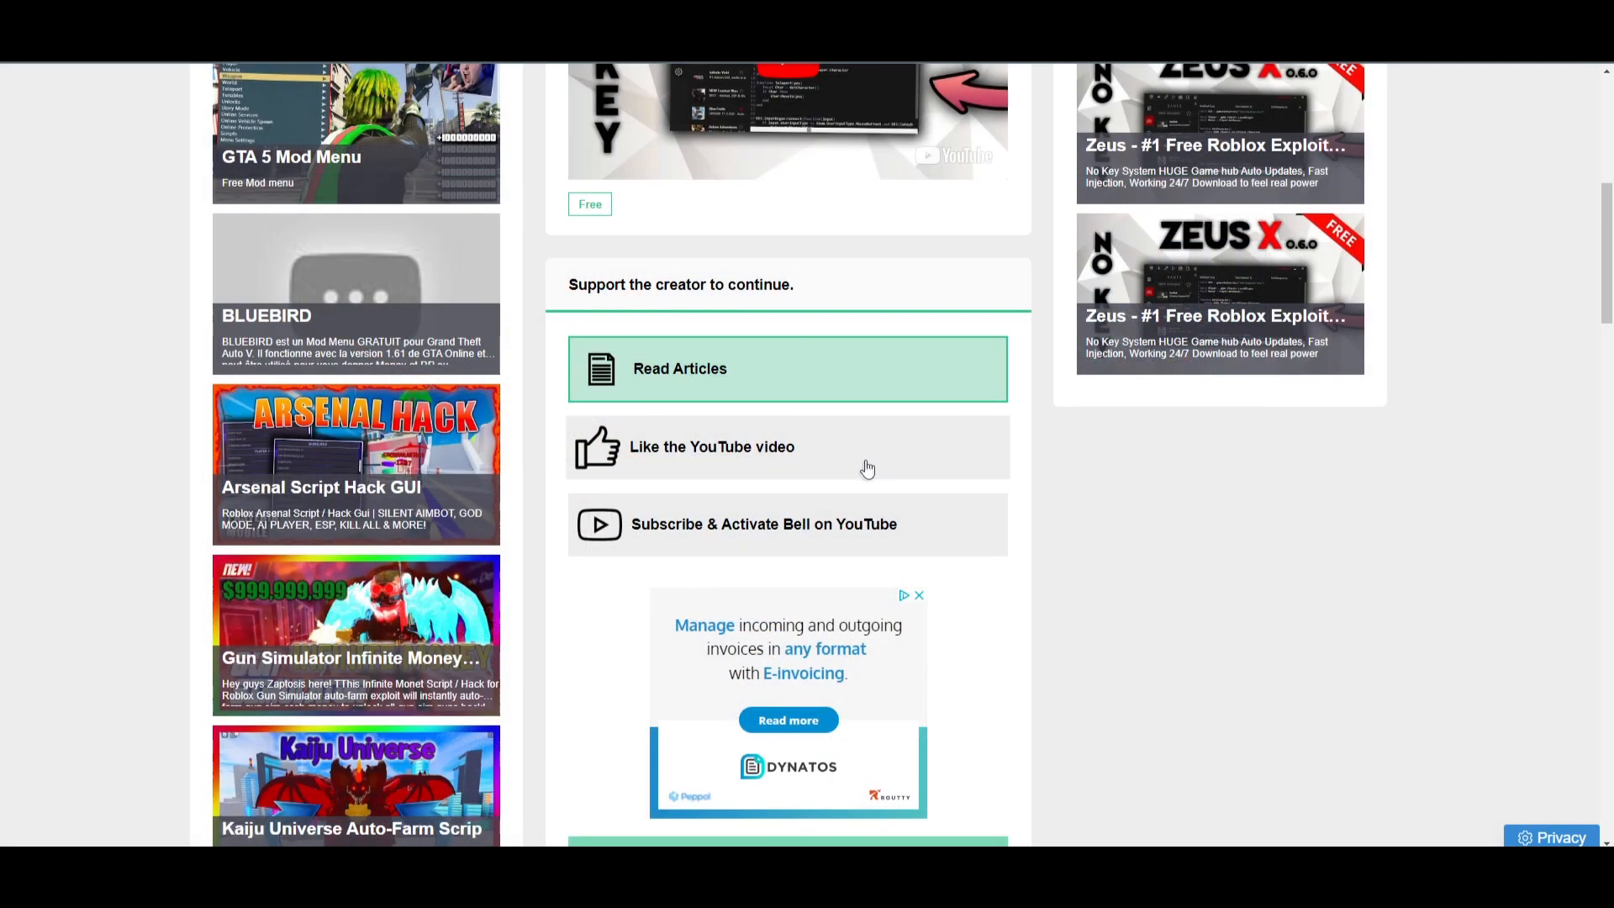
mouse_move(790, 495)
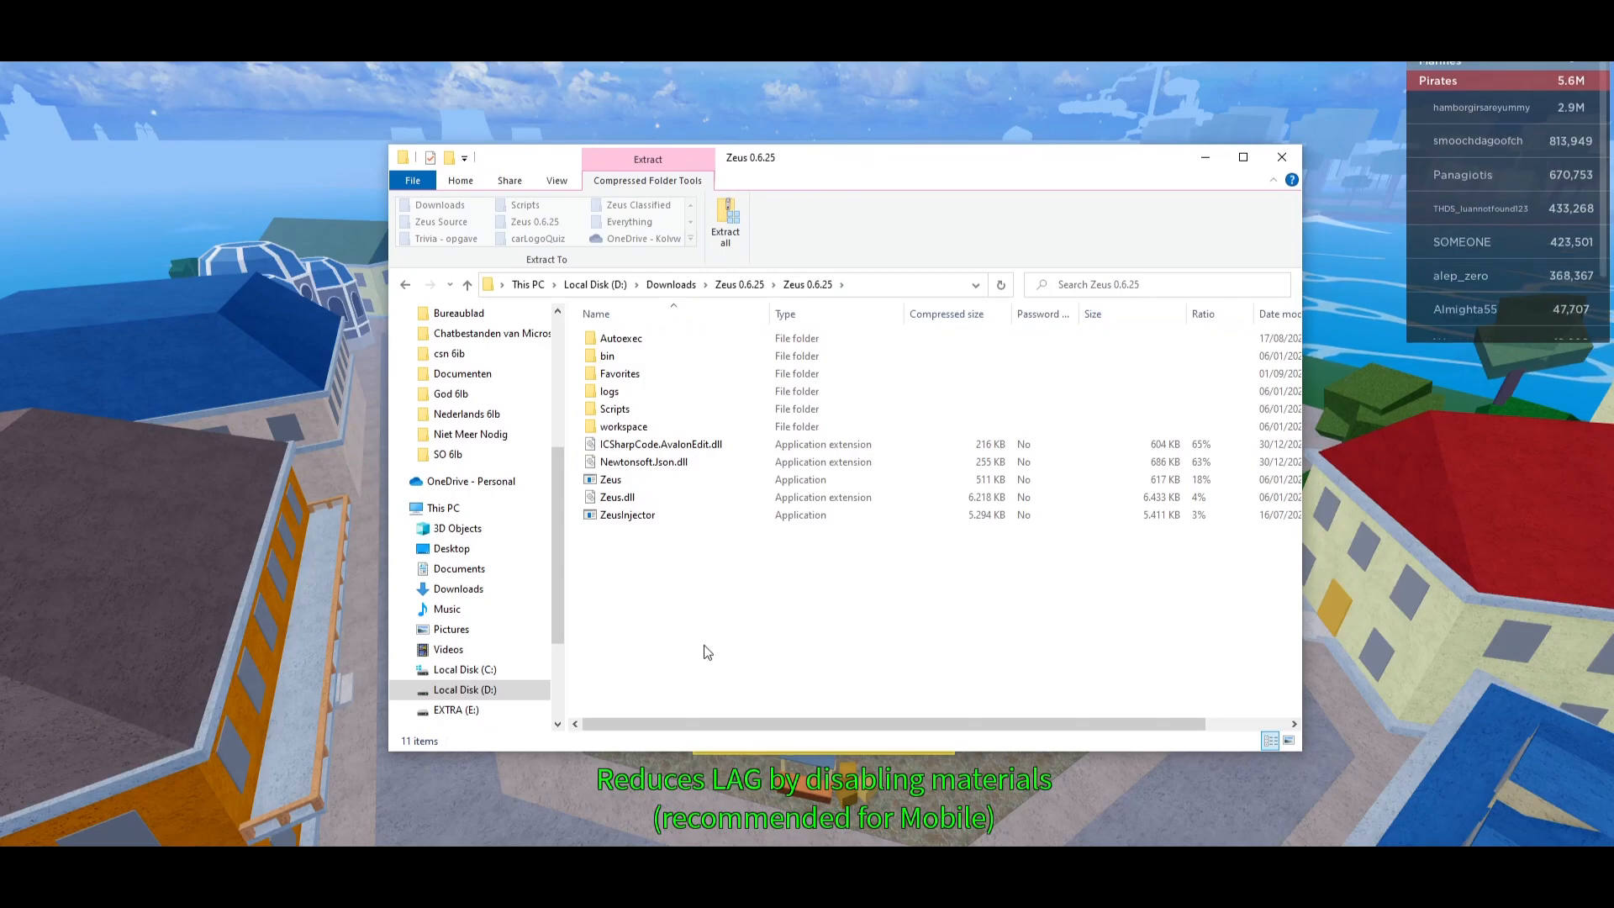
mouse_move(737, 613)
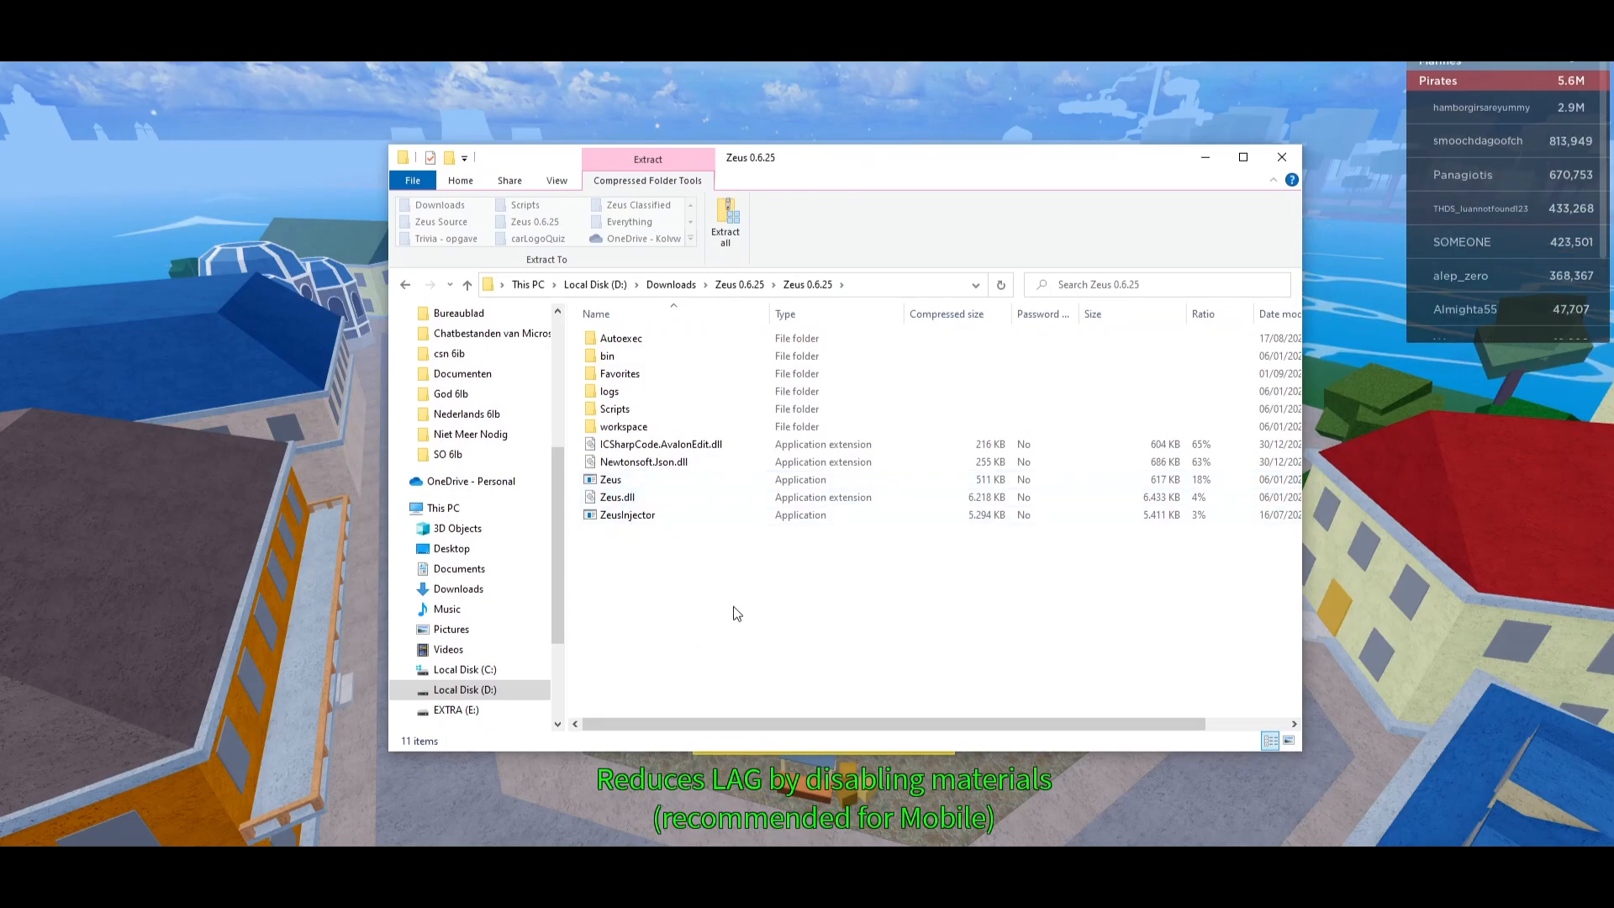